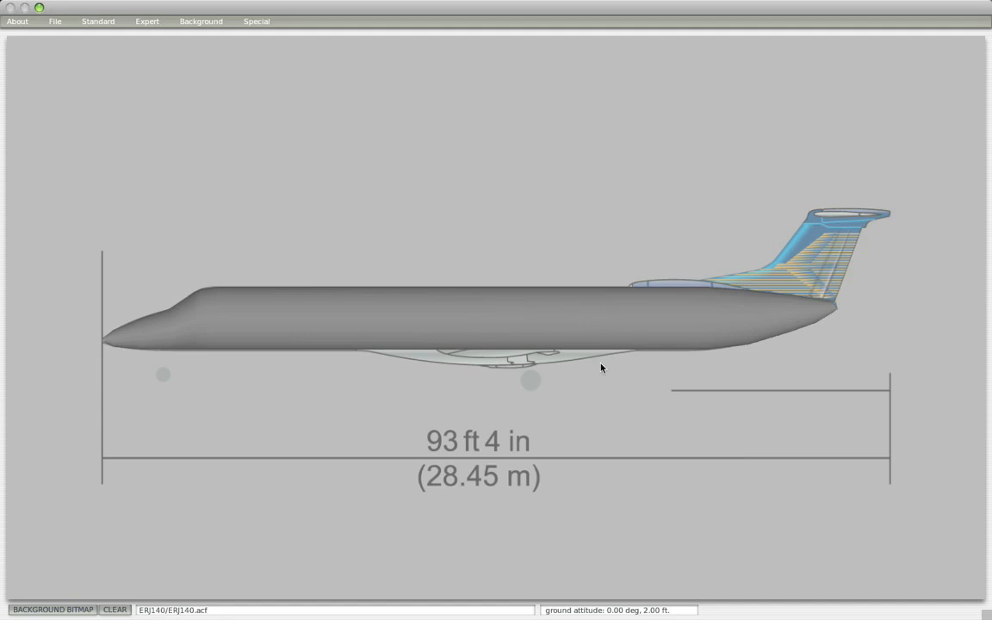
mouse_move(546, 322)
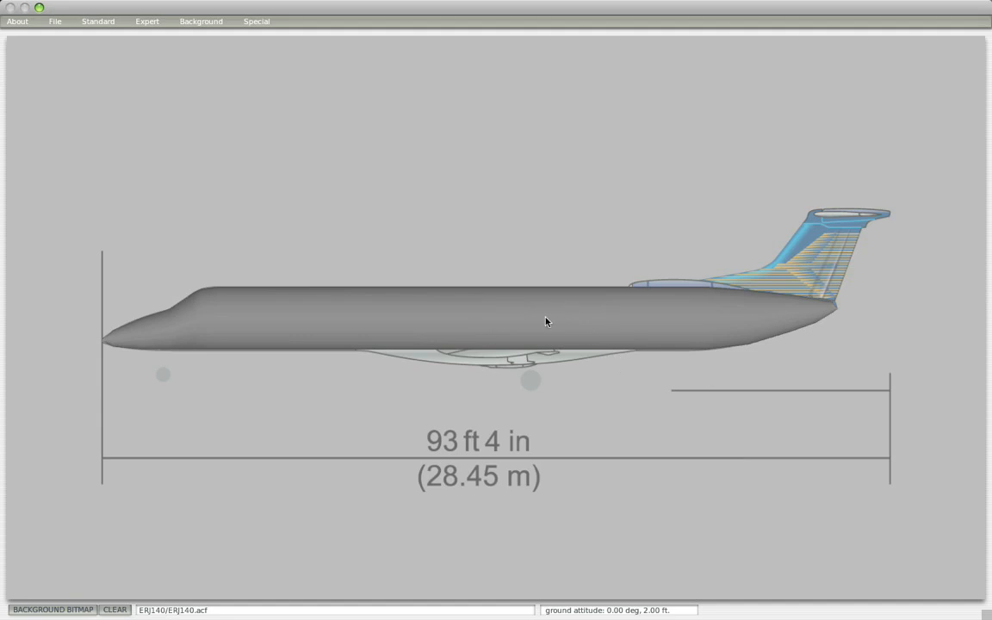
mouse_move(513, 229)
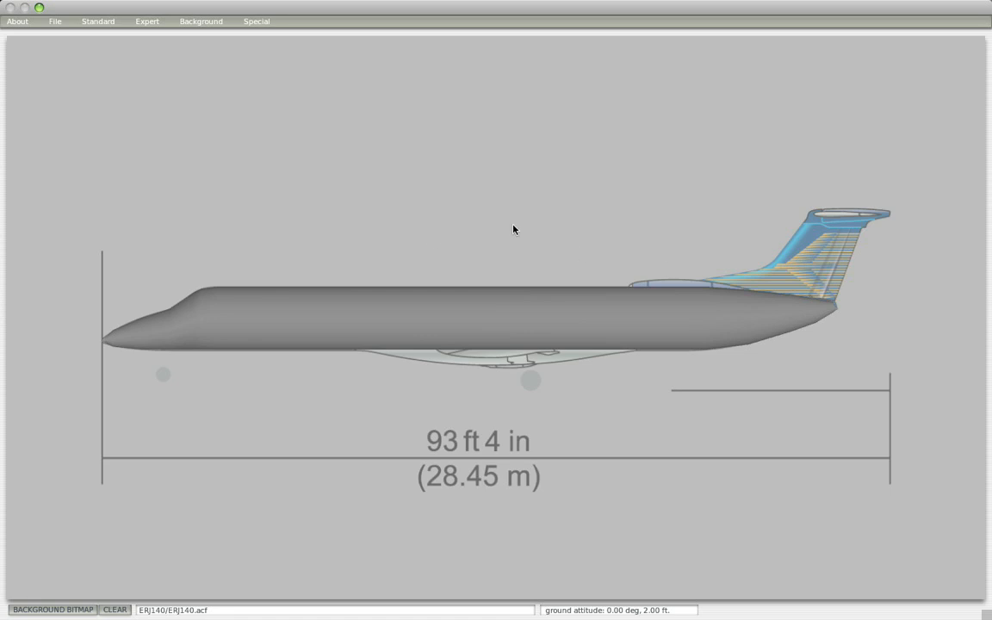
mouse_move(207, 27)
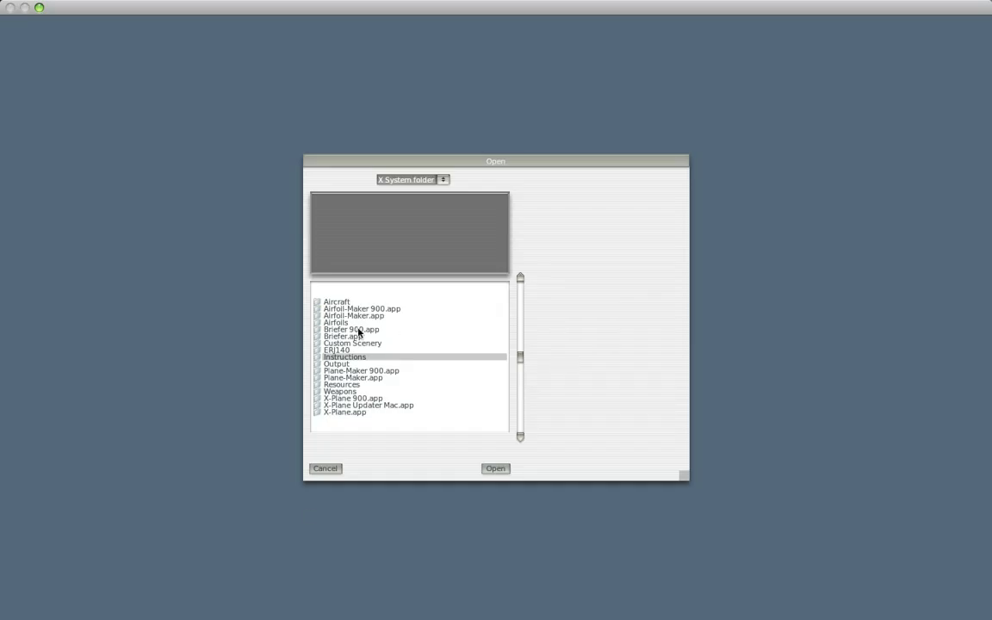
- Load the ERJ140 reference PNG from the ERJ140 folder as the top-view background
double_click(337, 350)
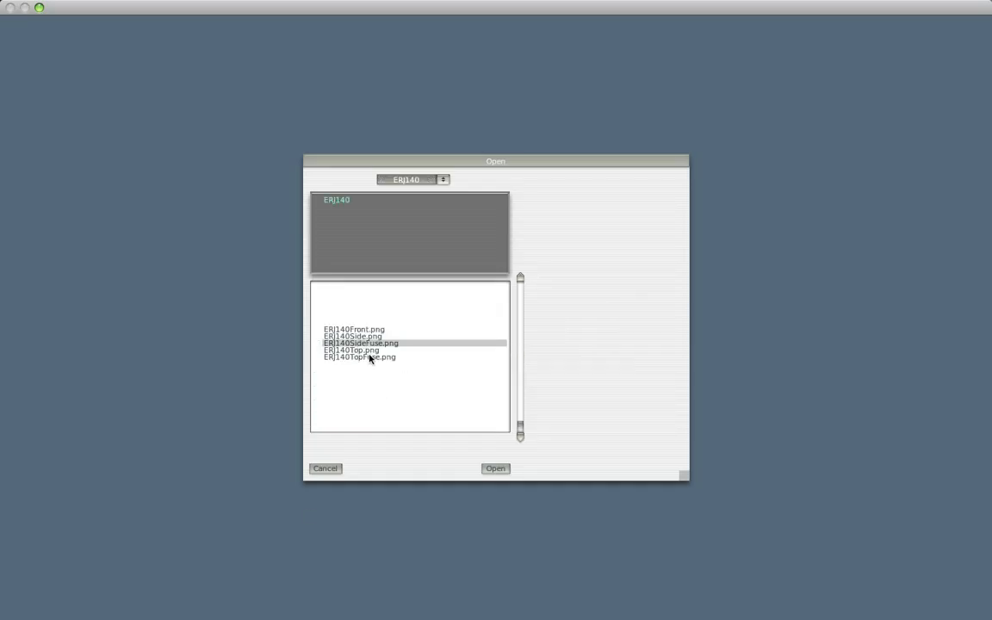
left_click(496, 468)
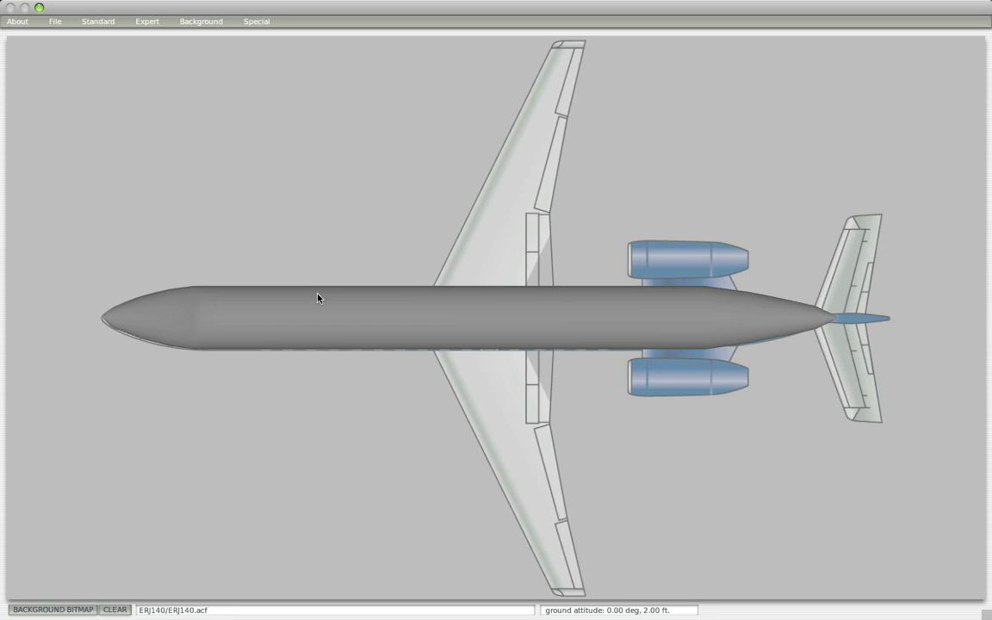
mouse_move(672, 298)
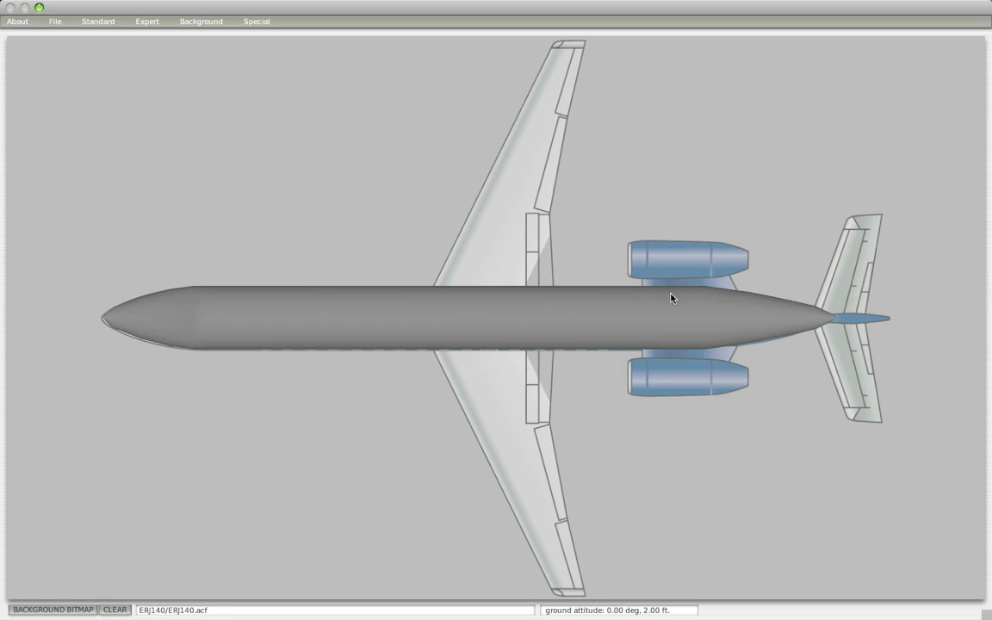
mouse_move(386, 485)
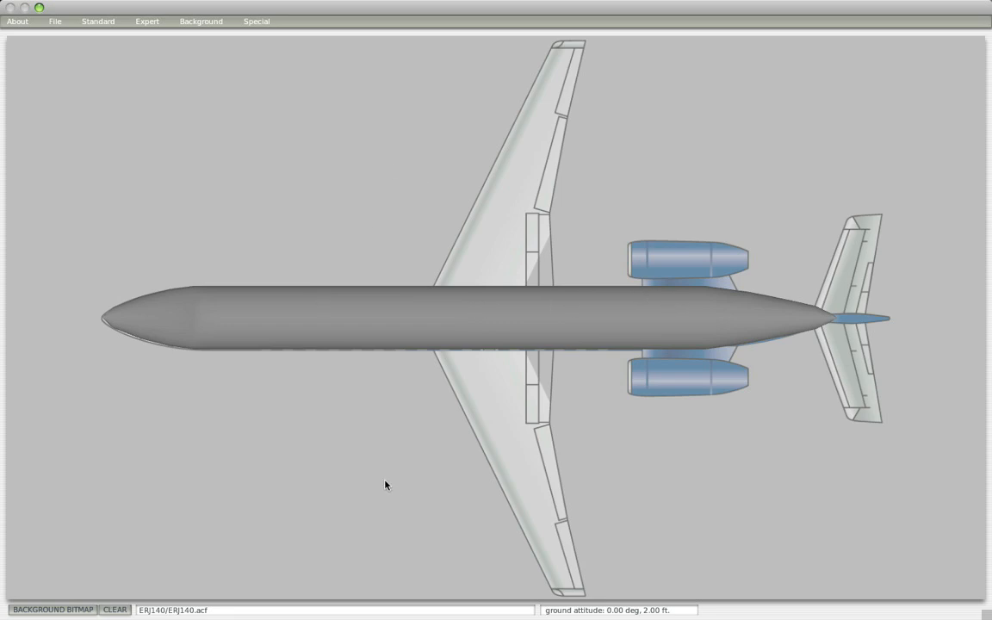
mouse_move(463, 413)
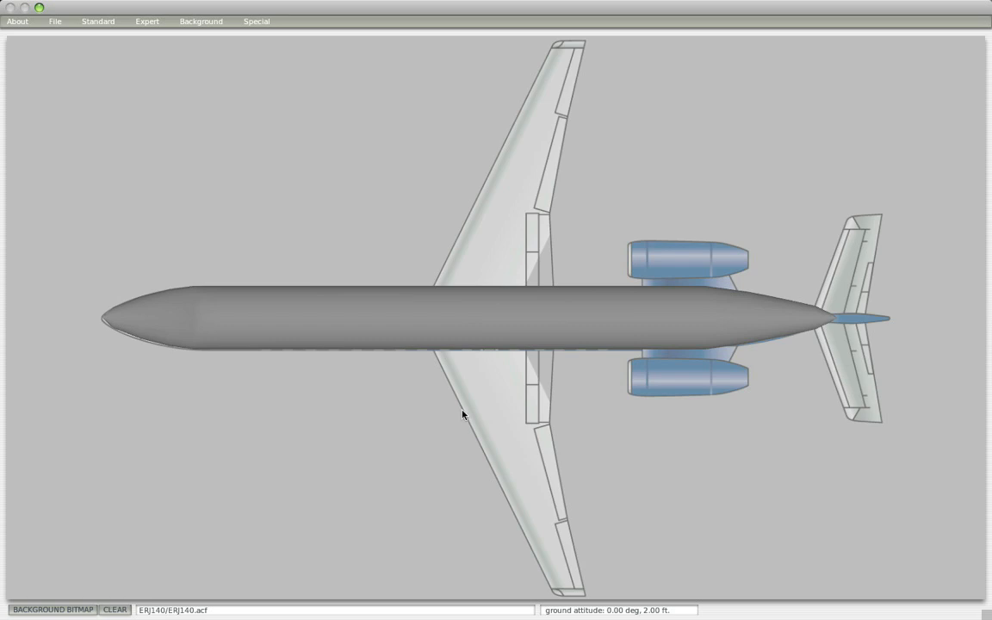
mouse_move(440, 110)
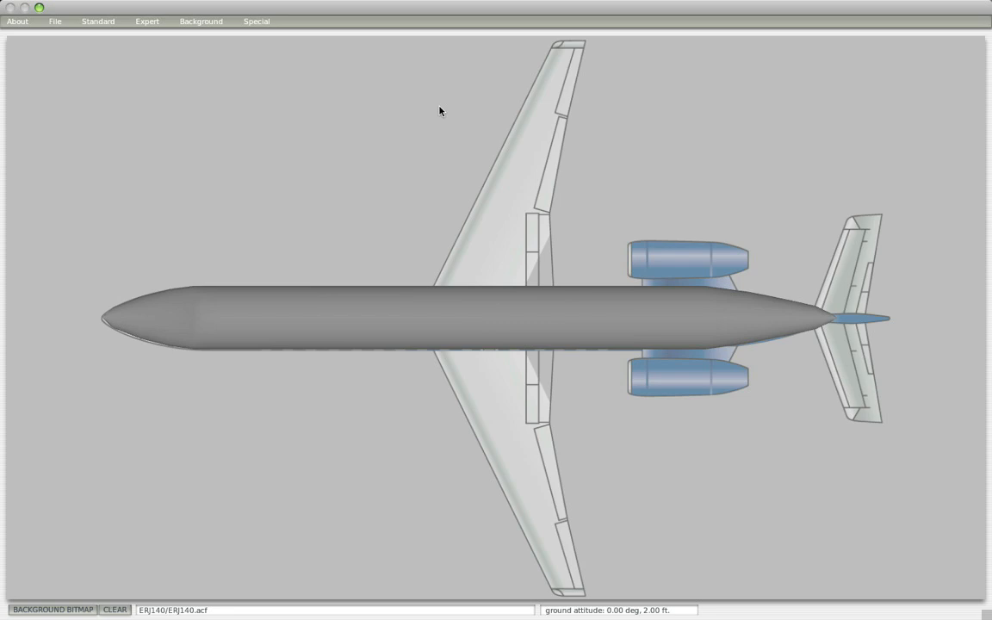
mouse_move(589, 103)
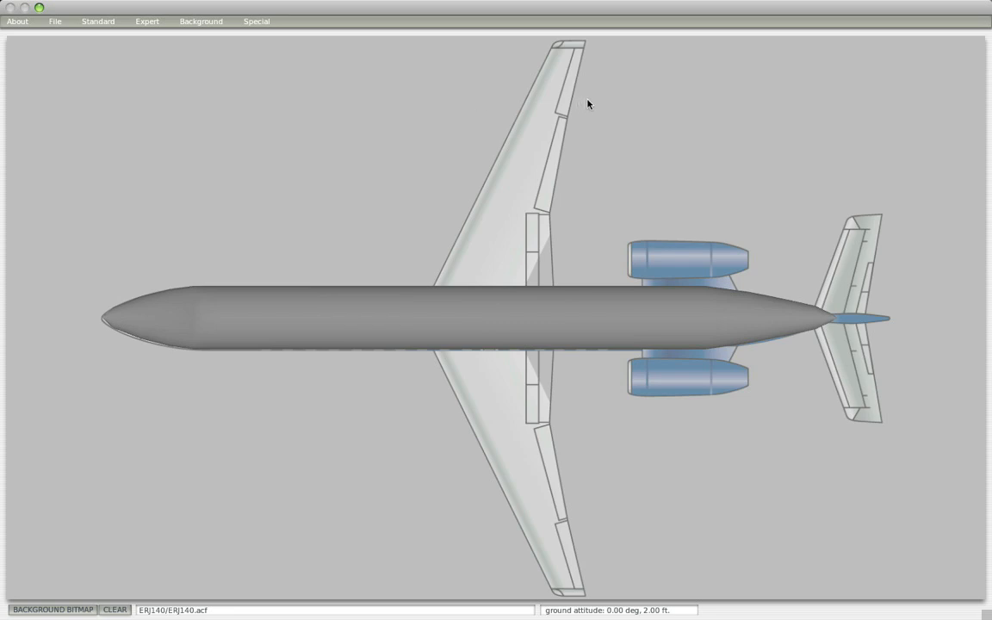
mouse_move(582, 99)
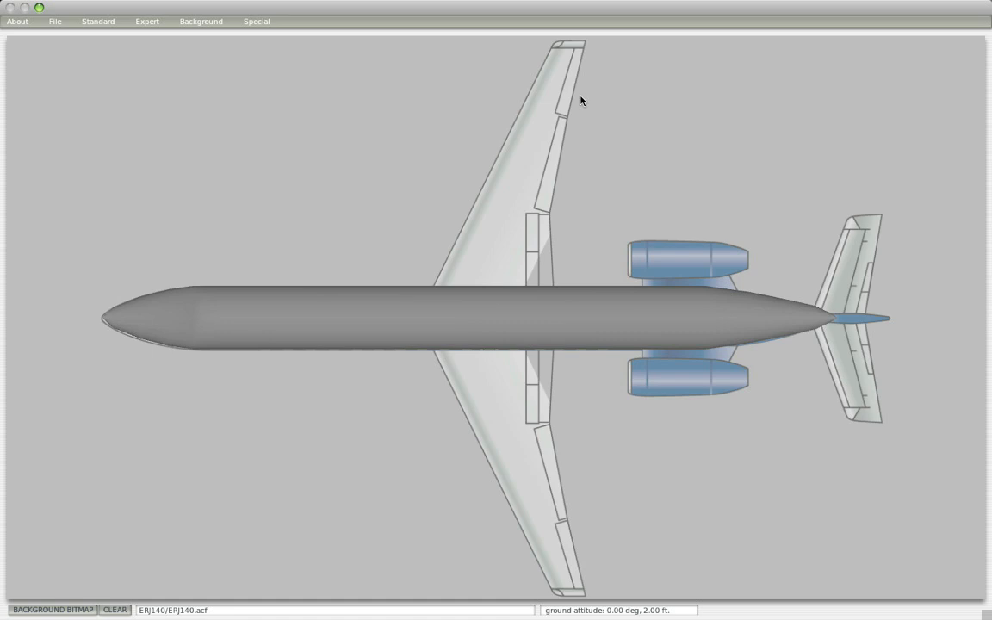
mouse_move(544, 224)
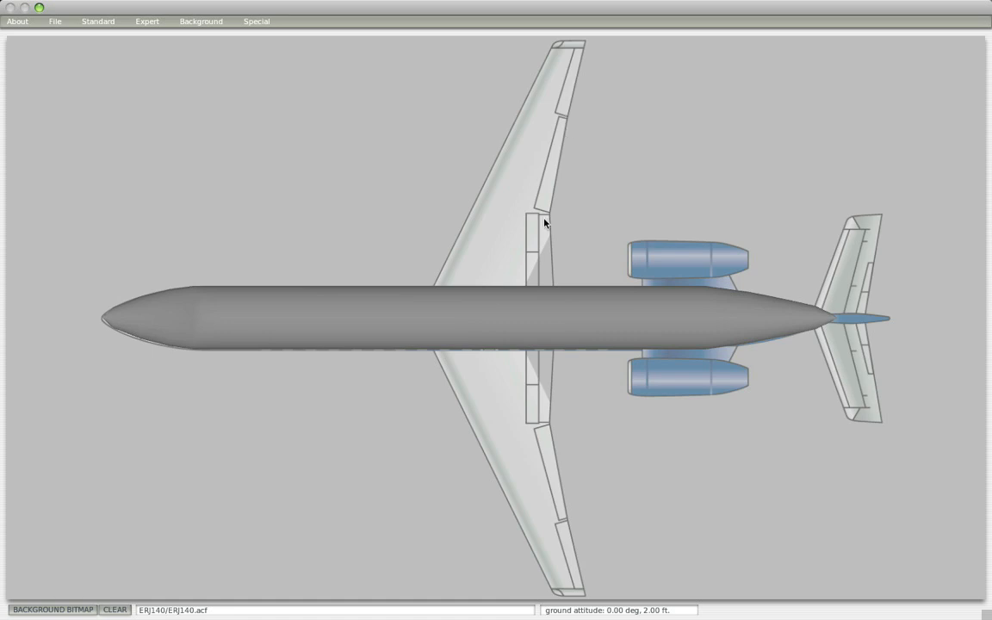
mouse_move(639, 114)
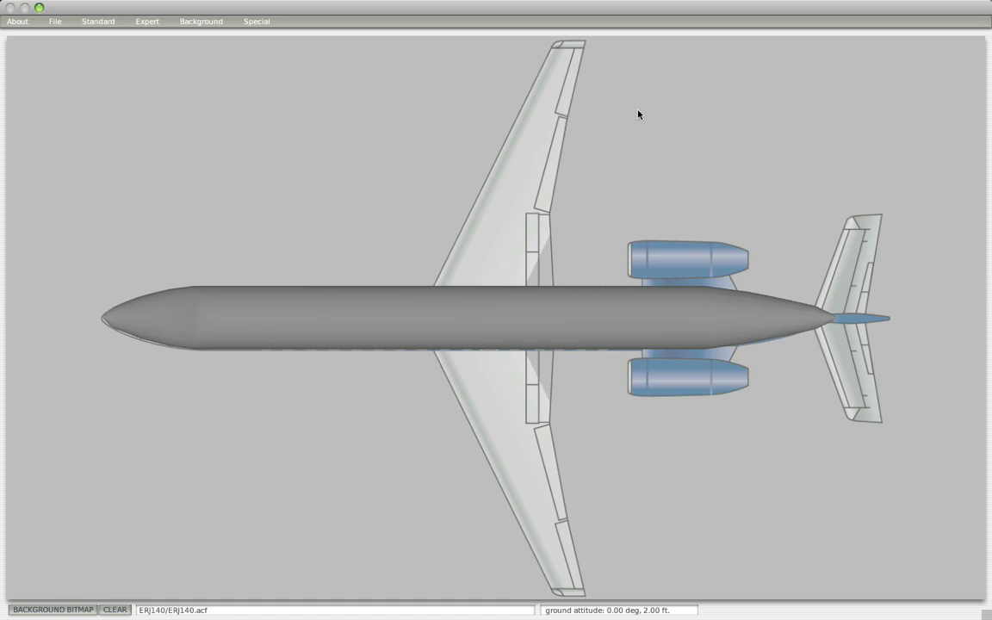
mouse_move(558, 101)
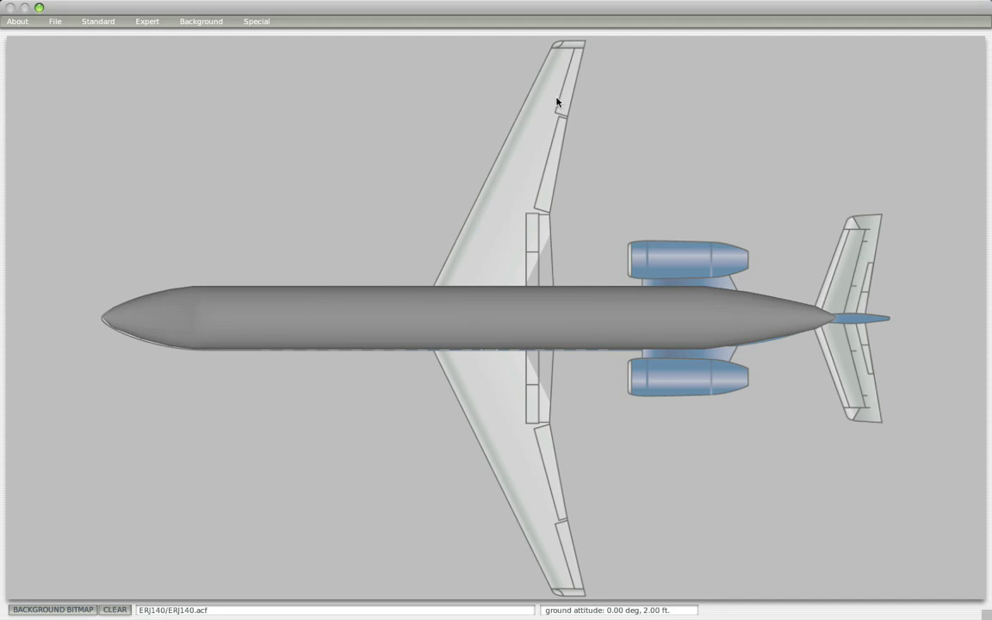
mouse_move(386, 107)
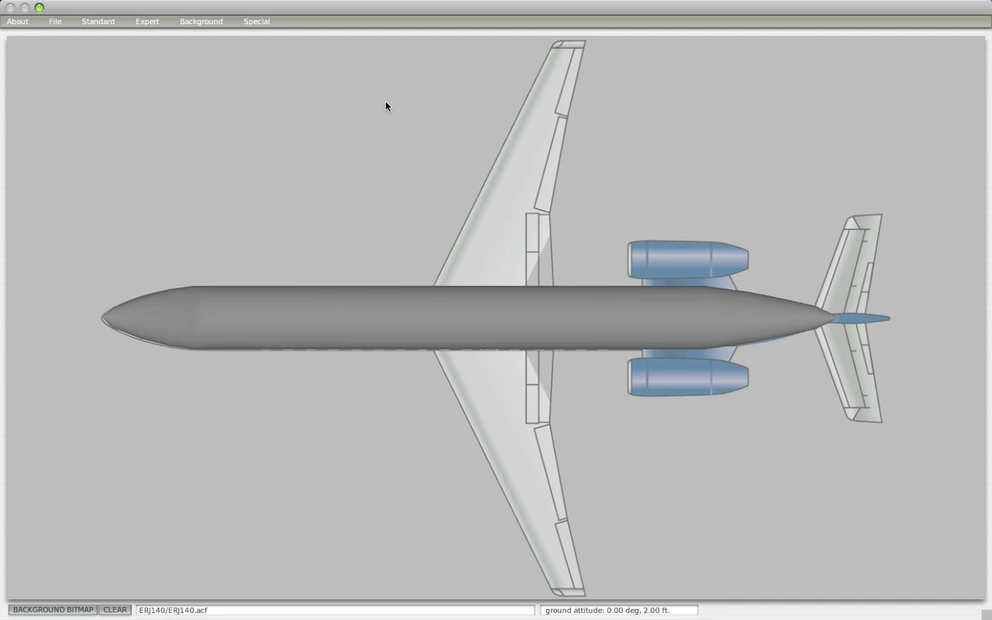
mouse_move(396, 299)
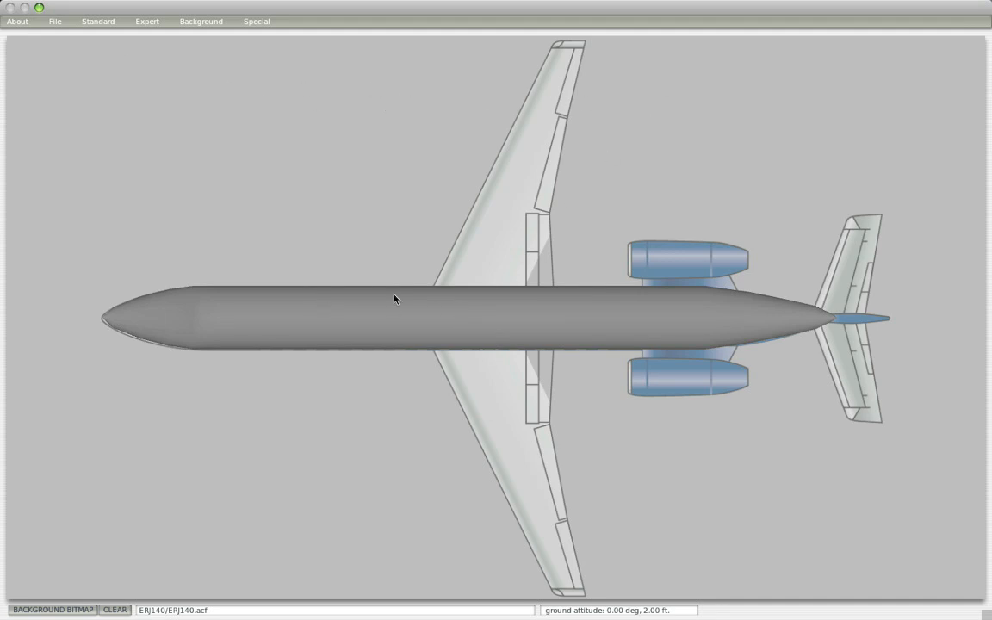
mouse_move(468, 403)
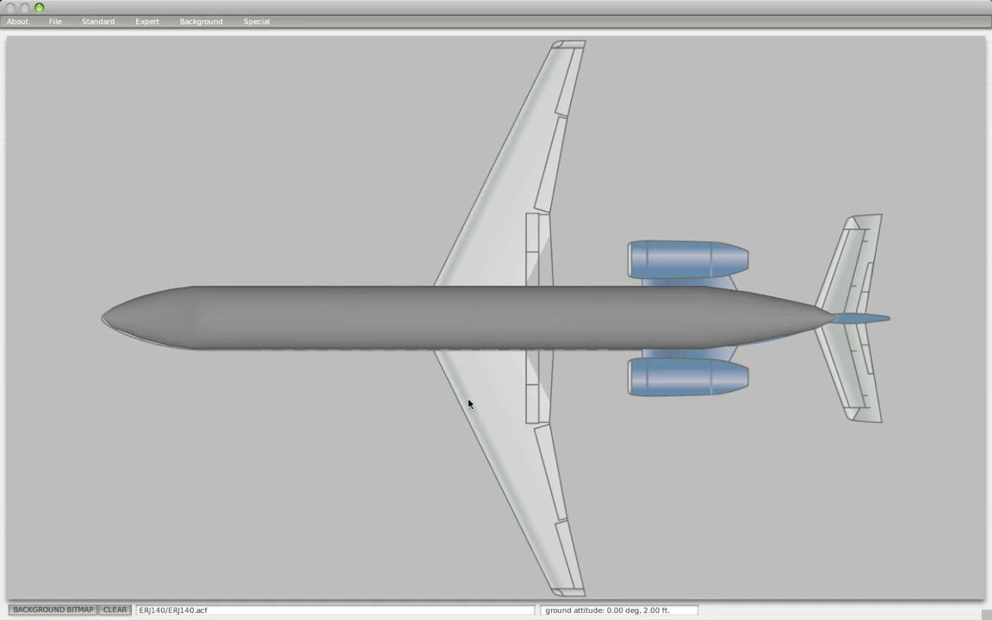
mouse_move(503, 342)
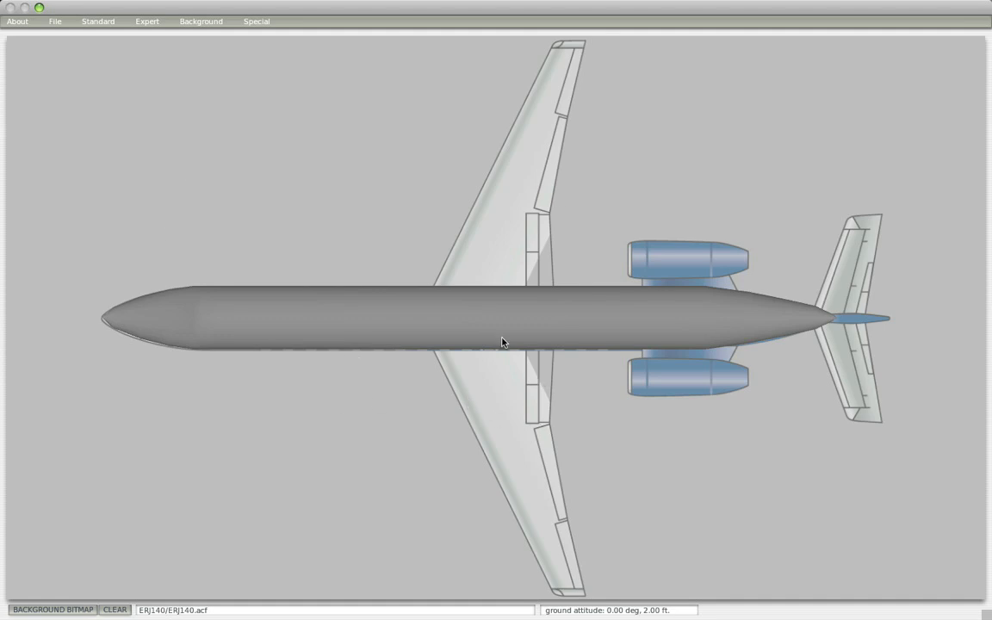
mouse_move(484, 330)
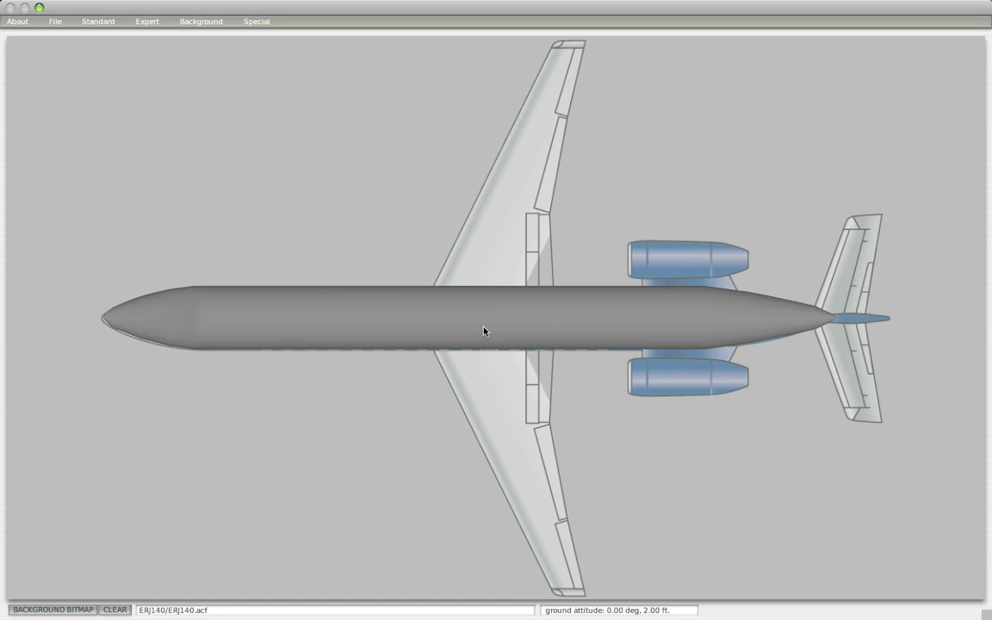
mouse_move(100, 33)
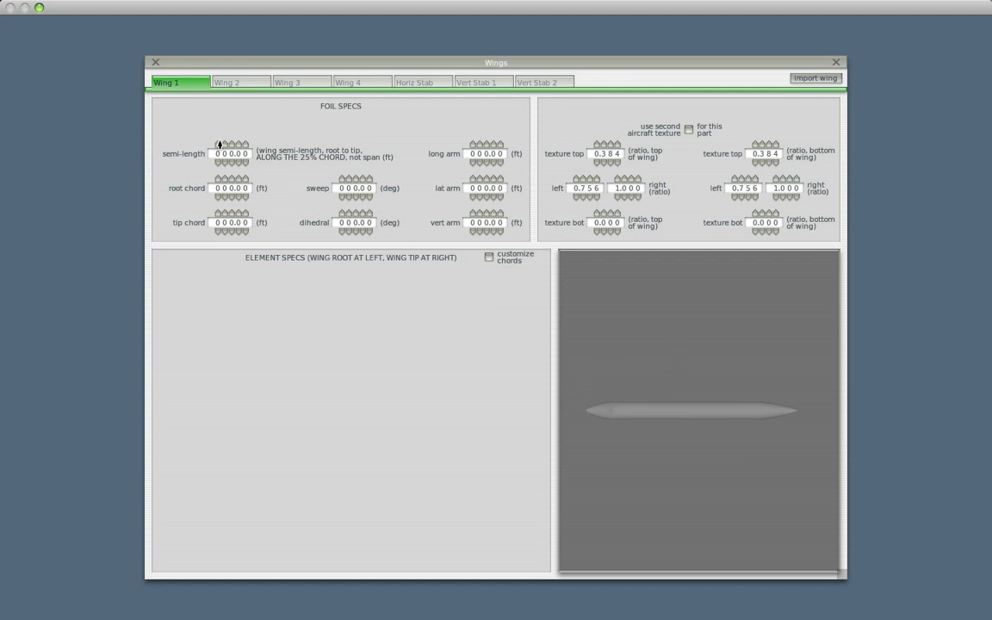
- Enter Wing 1's initial semi-length and tip chord so the wing appears on the fuselage
left_click(489, 255)
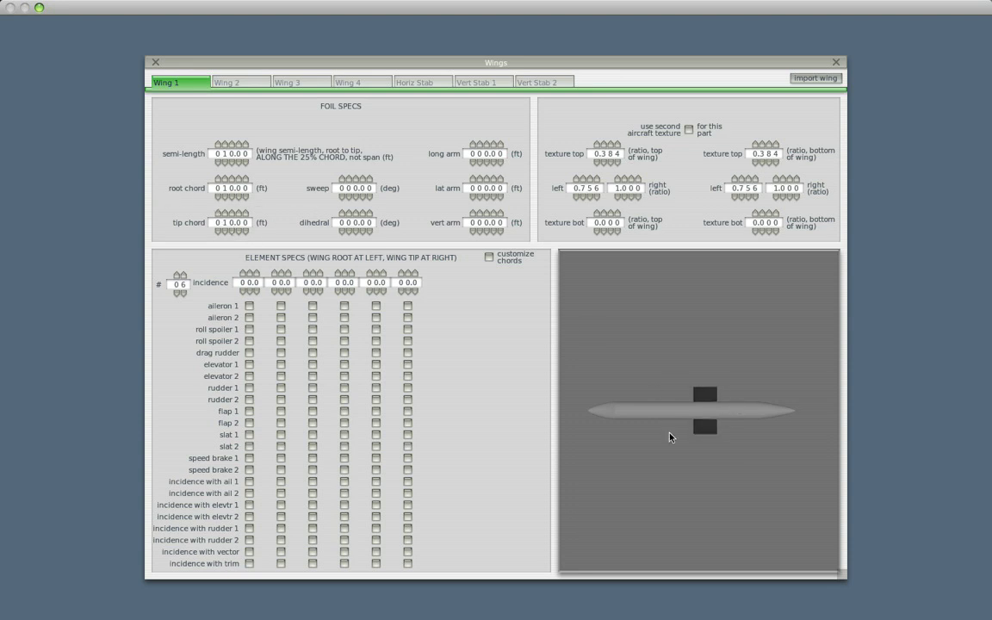
mouse_move(758, 451)
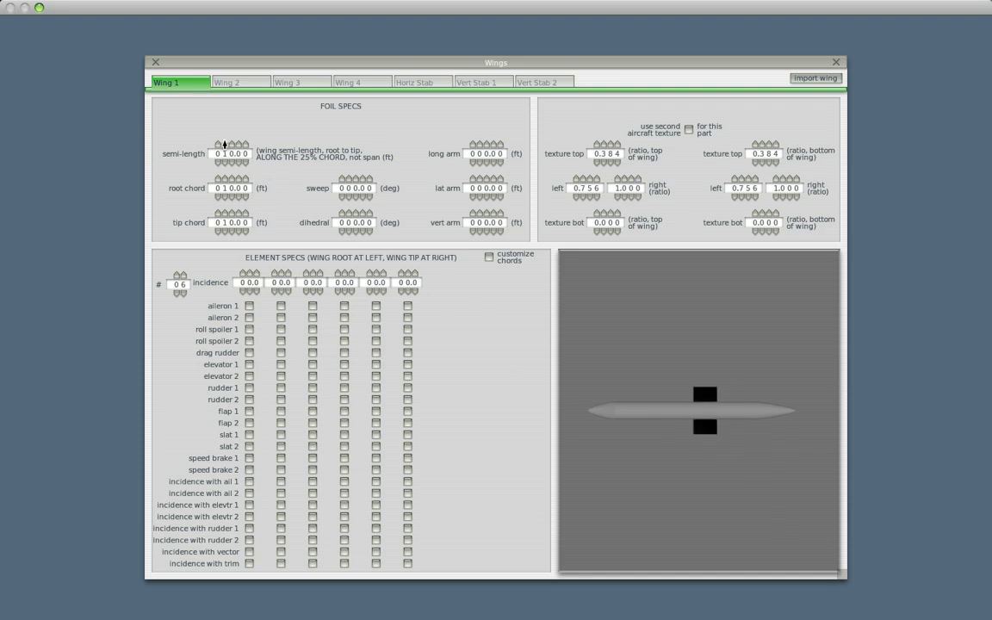
left_click(237, 141)
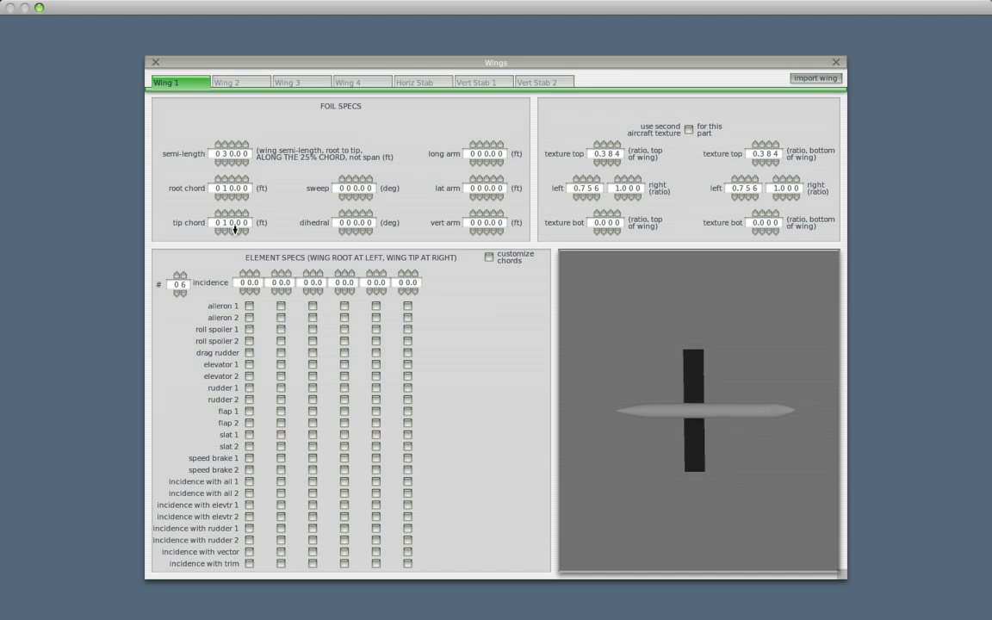
left_click(230, 228)
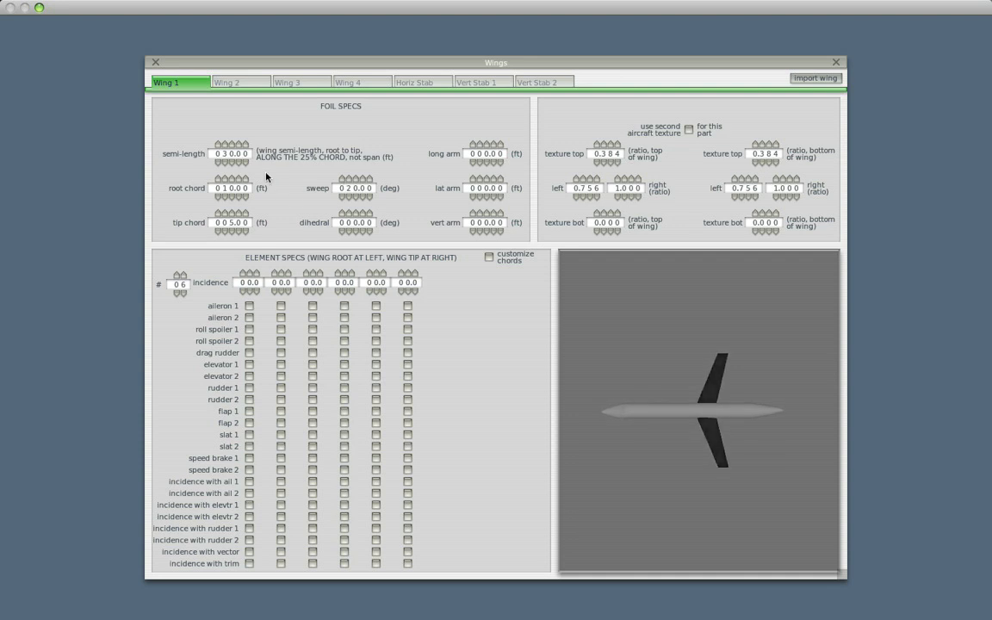
mouse_move(730, 485)
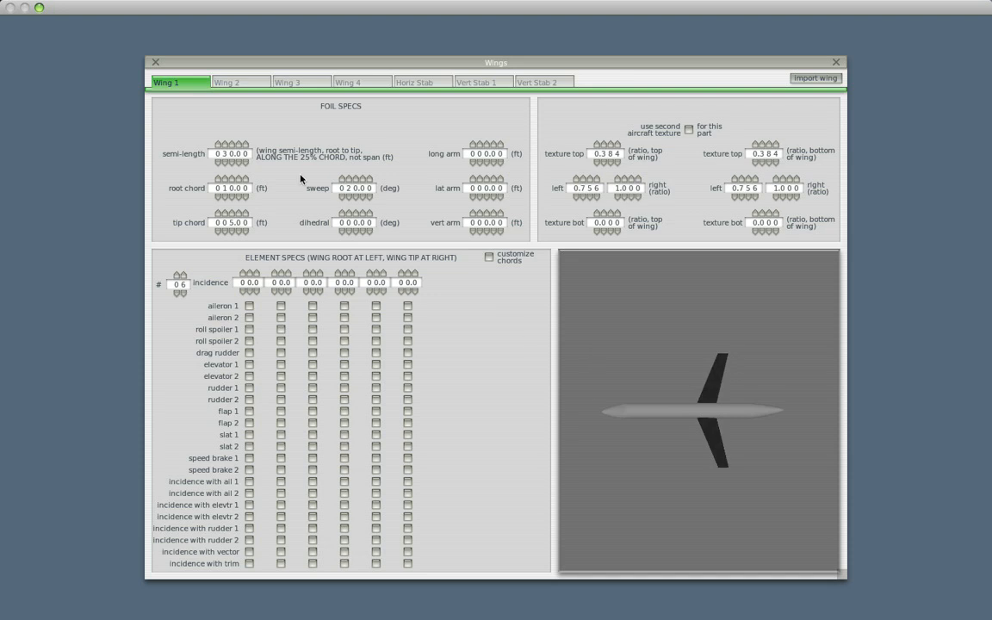
mouse_move(272, 162)
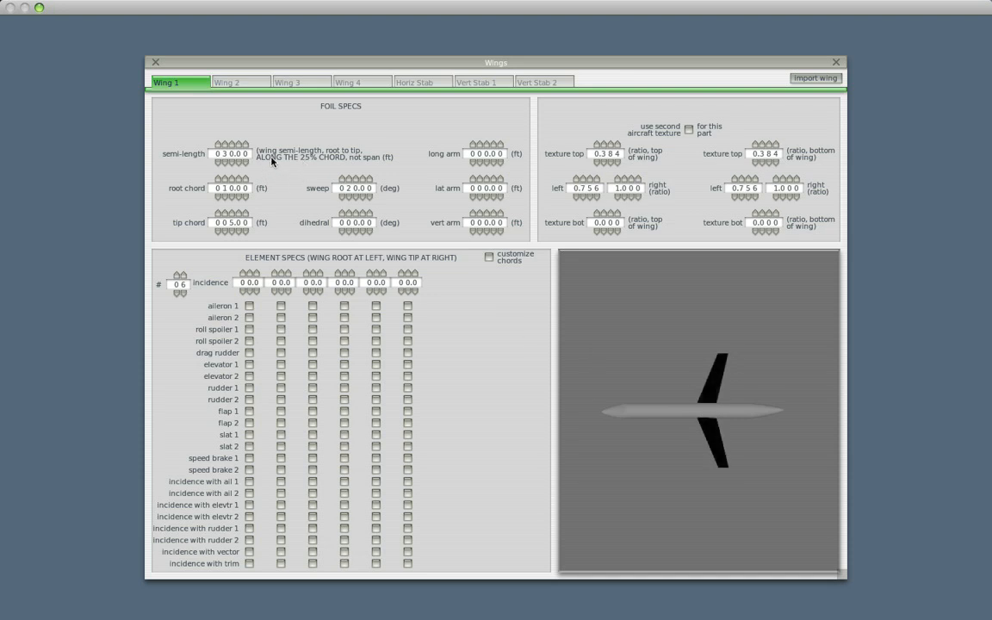
mouse_move(338, 143)
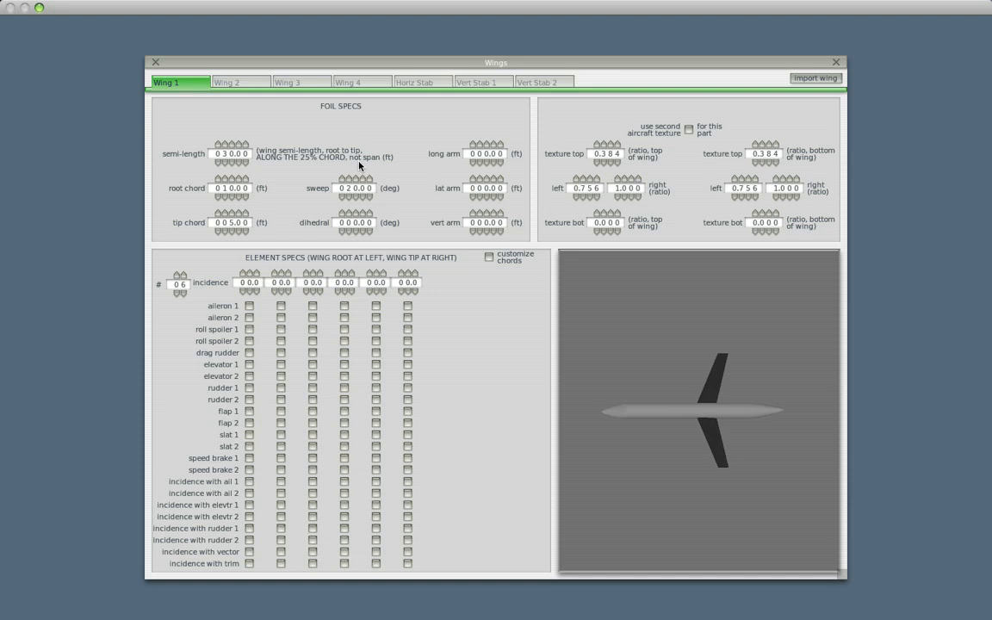
mouse_move(658, 444)
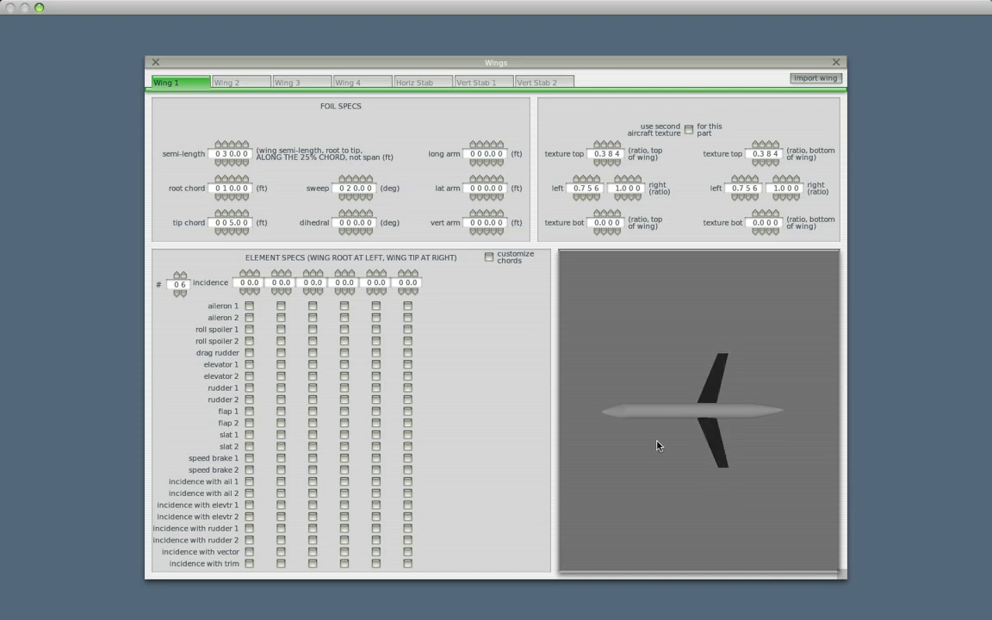
- Drag Wing 1's sweep and chord values into a swept-back planform over the reference wing
left_click_drag(657, 444, 714, 393)
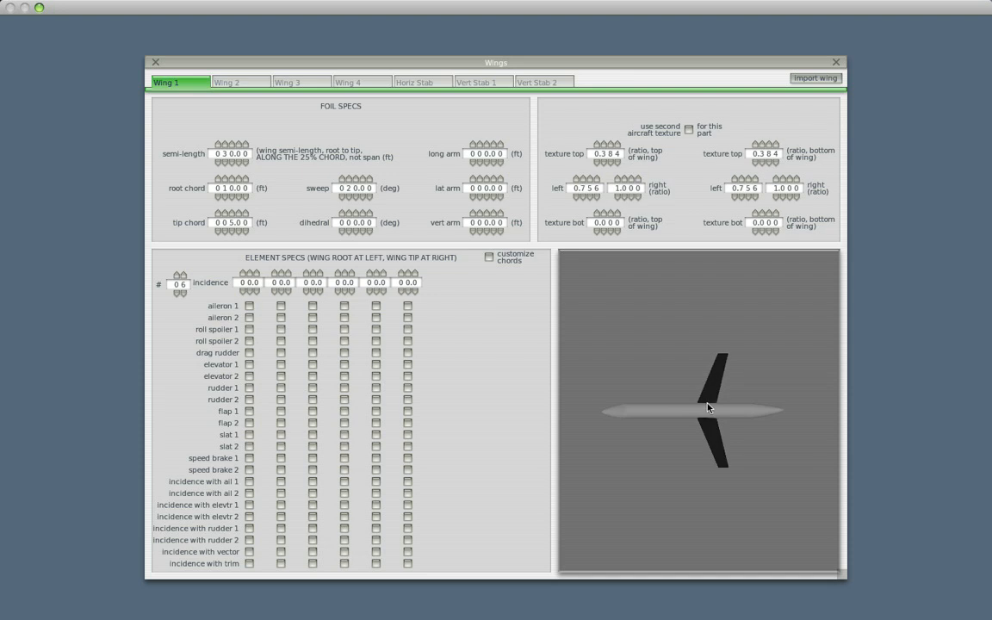
left_click_drag(709, 406, 723, 362)
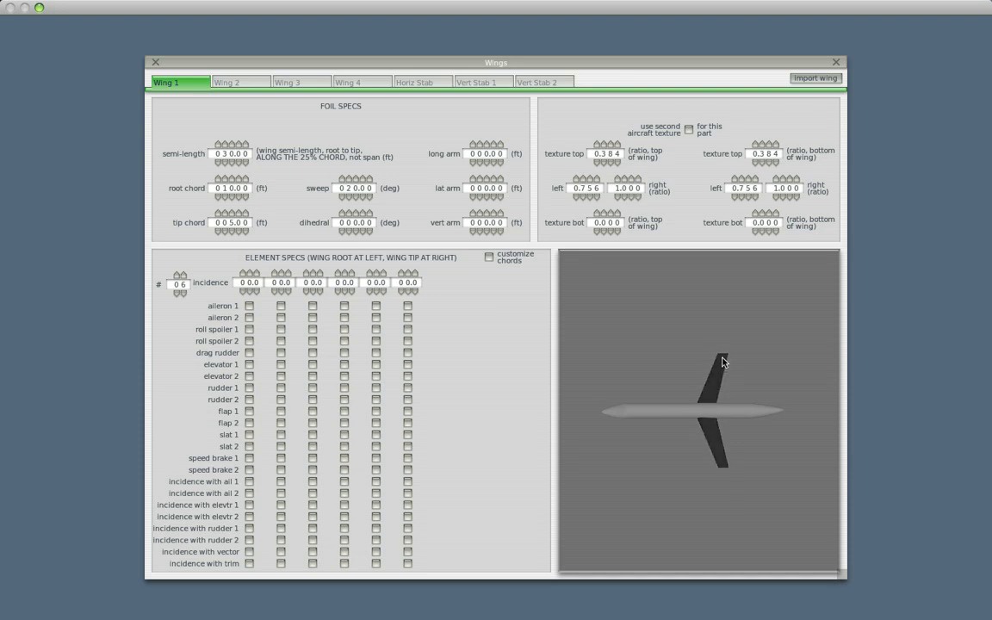
left_click_drag(721, 362, 705, 406)
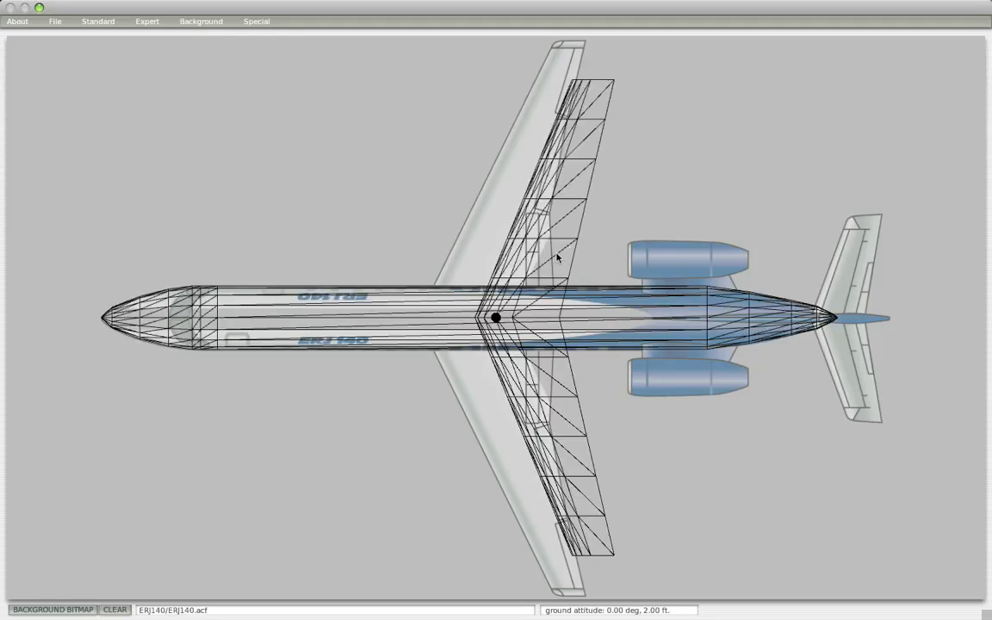
mouse_move(561, 259)
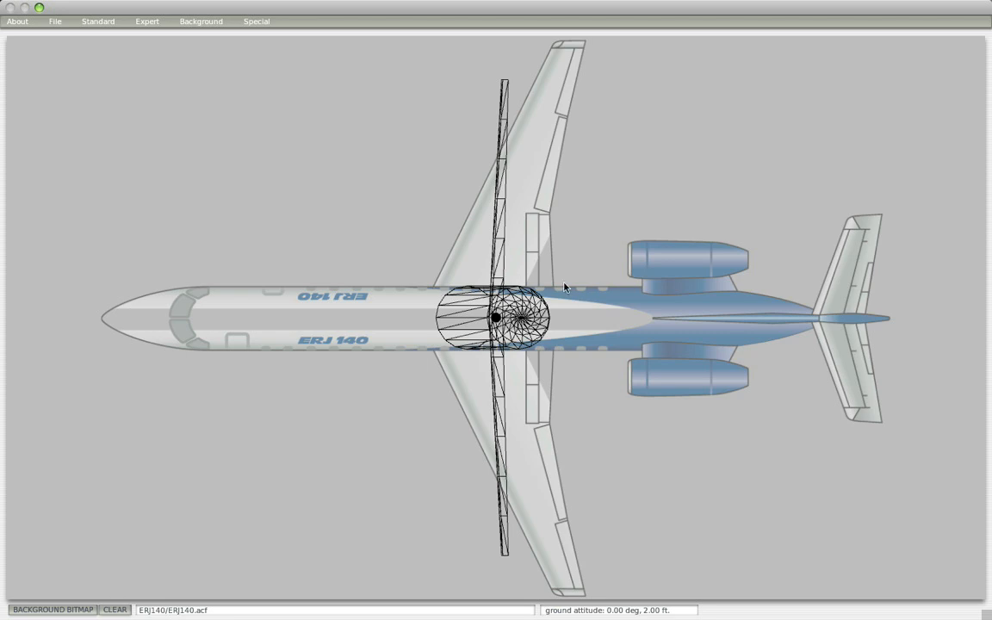
mouse_move(554, 227)
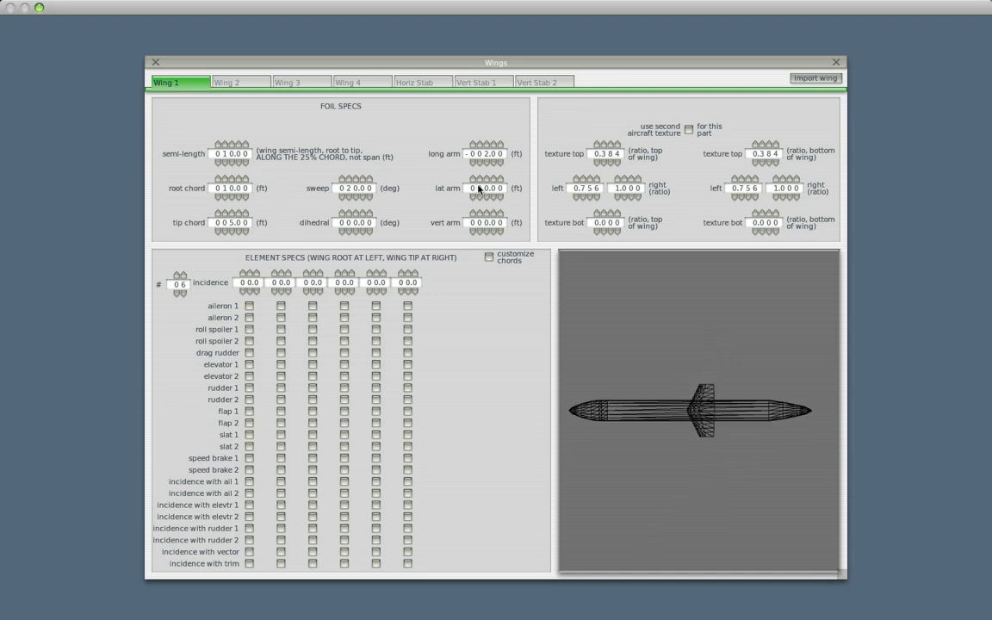
- Reshape Wing 1 with shorter semi-length, longer root chord, tip chord and arm offsets for the inboard root
left_click(479, 182)
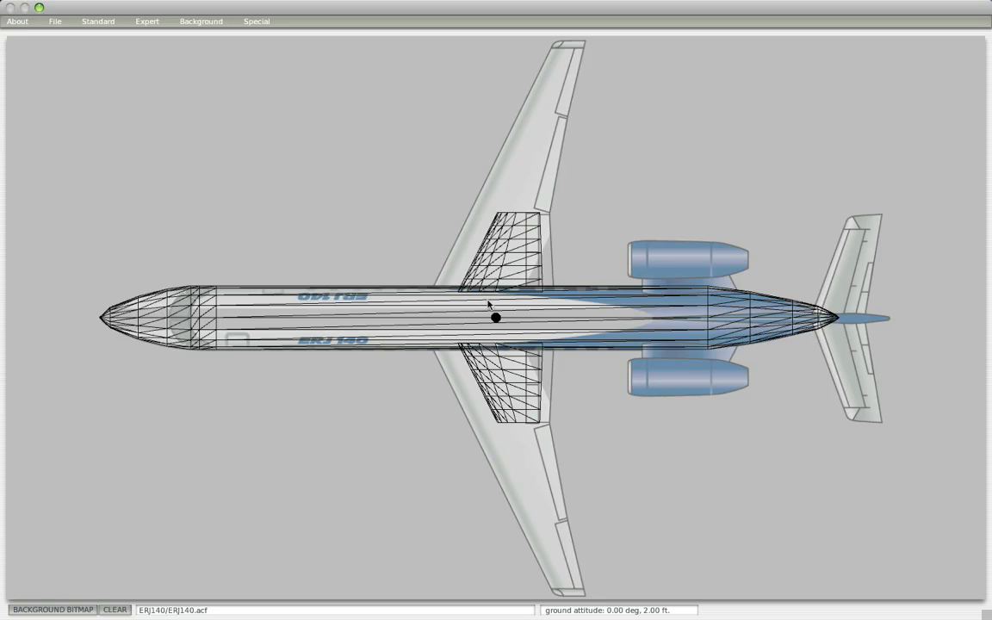
mouse_move(554, 303)
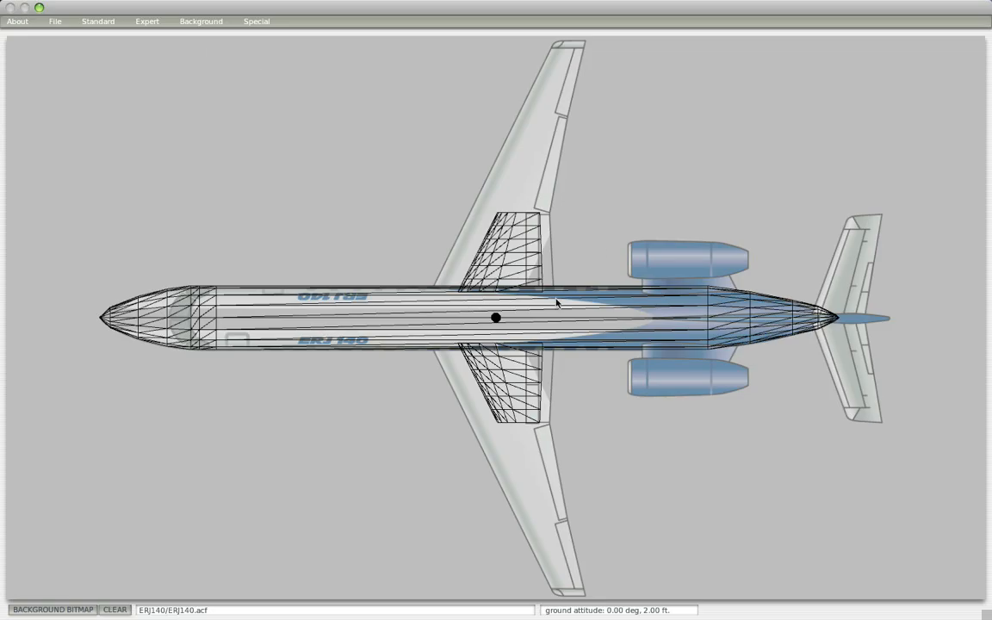
left_click(97, 20)
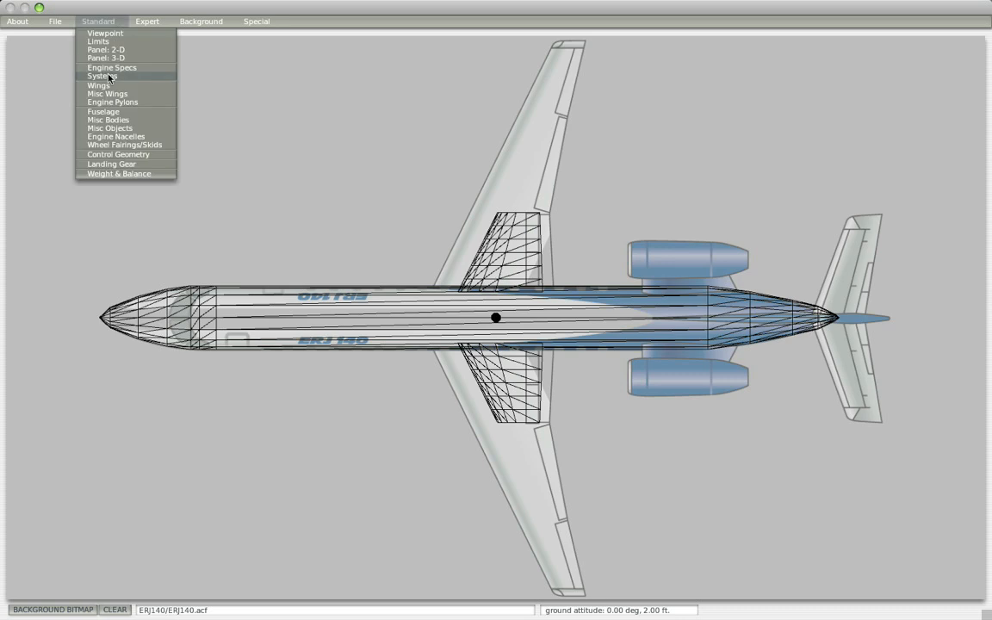
left_click(100, 84)
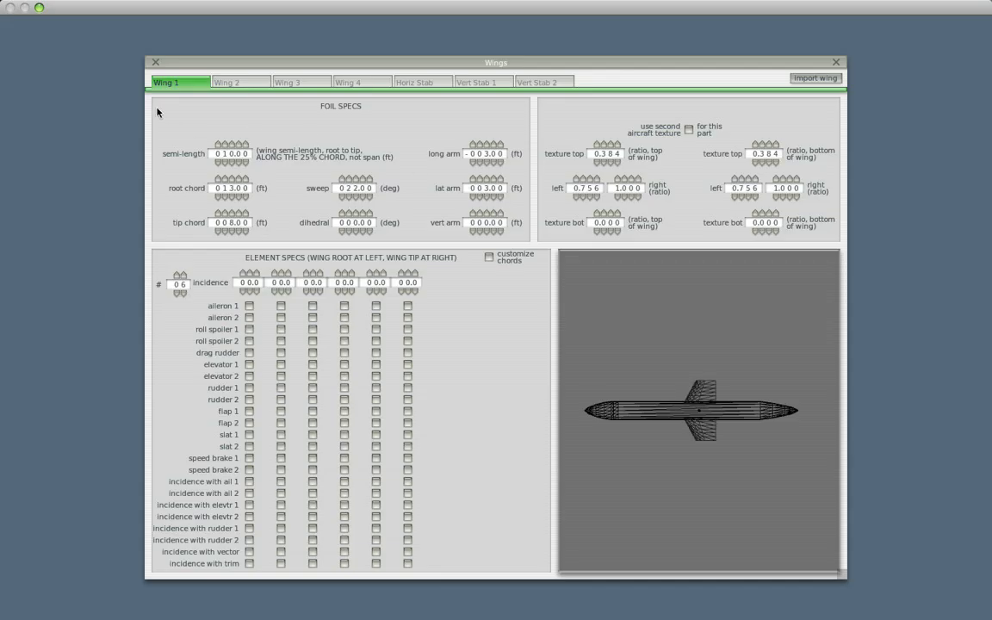
left_click(232, 147)
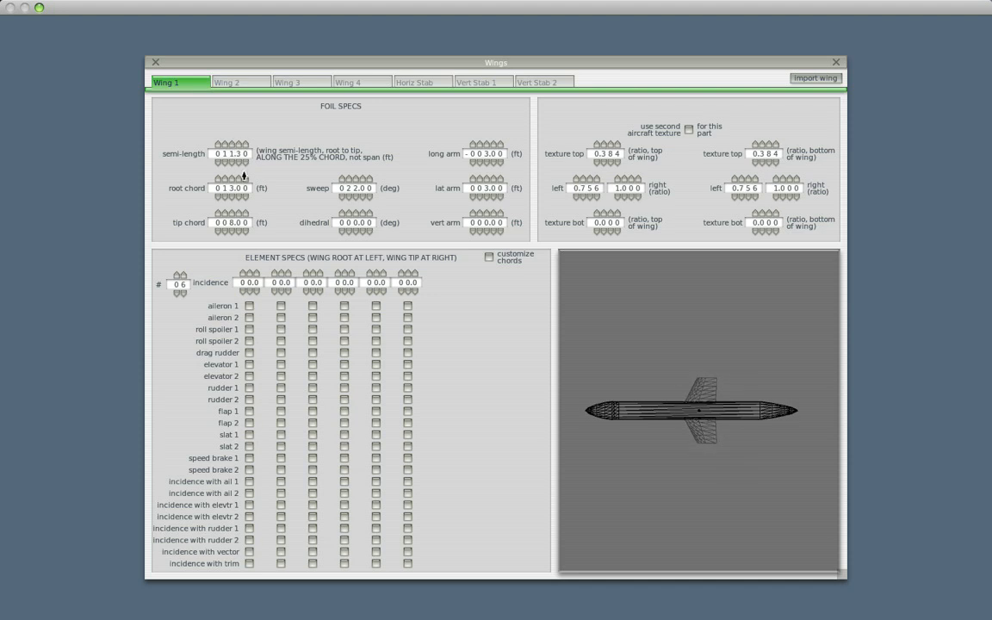
left_click(240, 182)
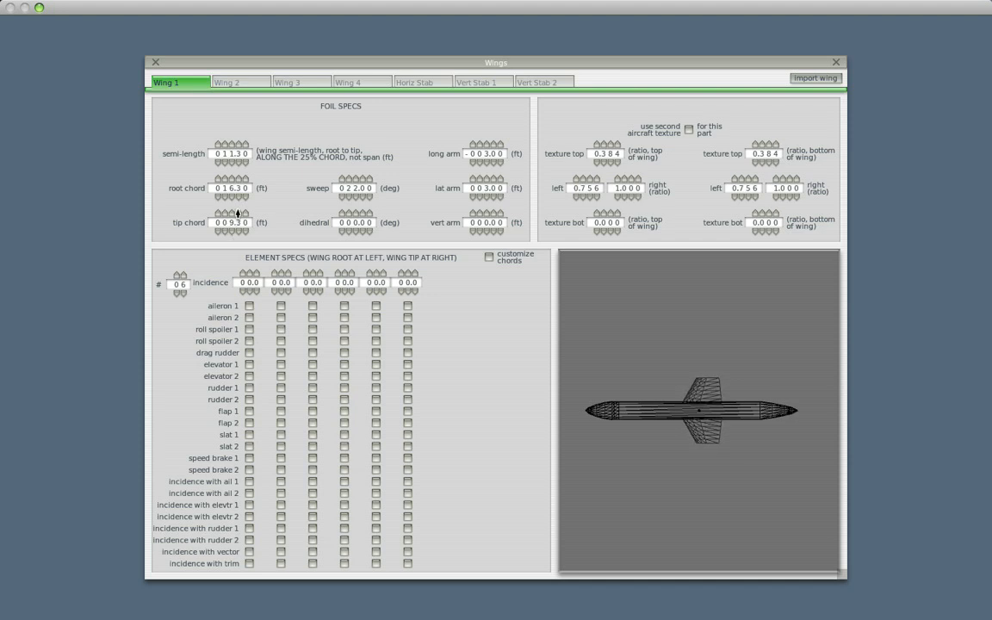
left_click(496, 148)
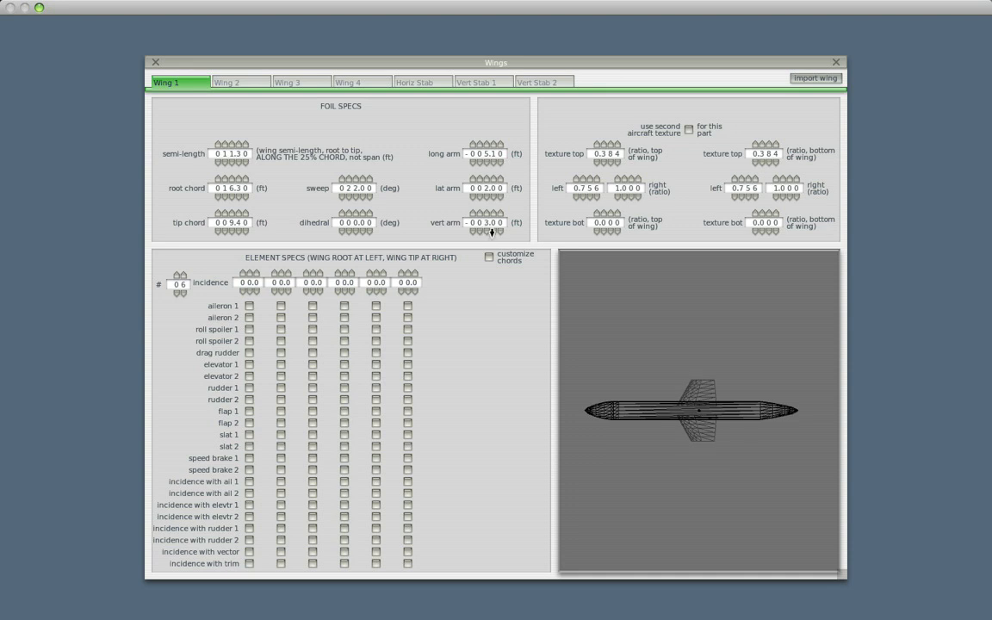
left_click(491, 230)
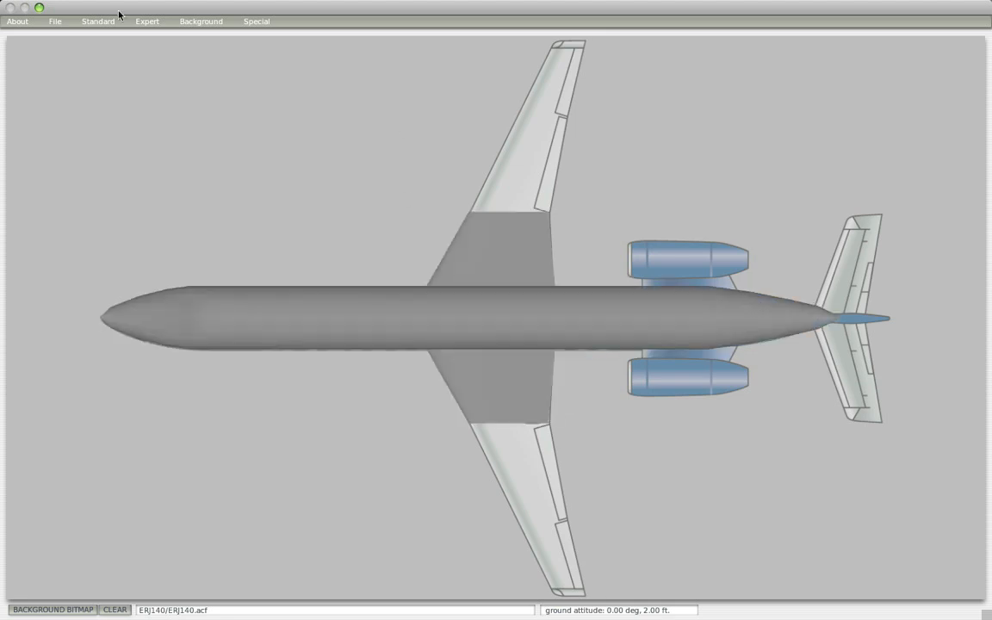
- Set Wing 2's sweep angle and offsets to form the tapered outer panel
left_click(97, 21)
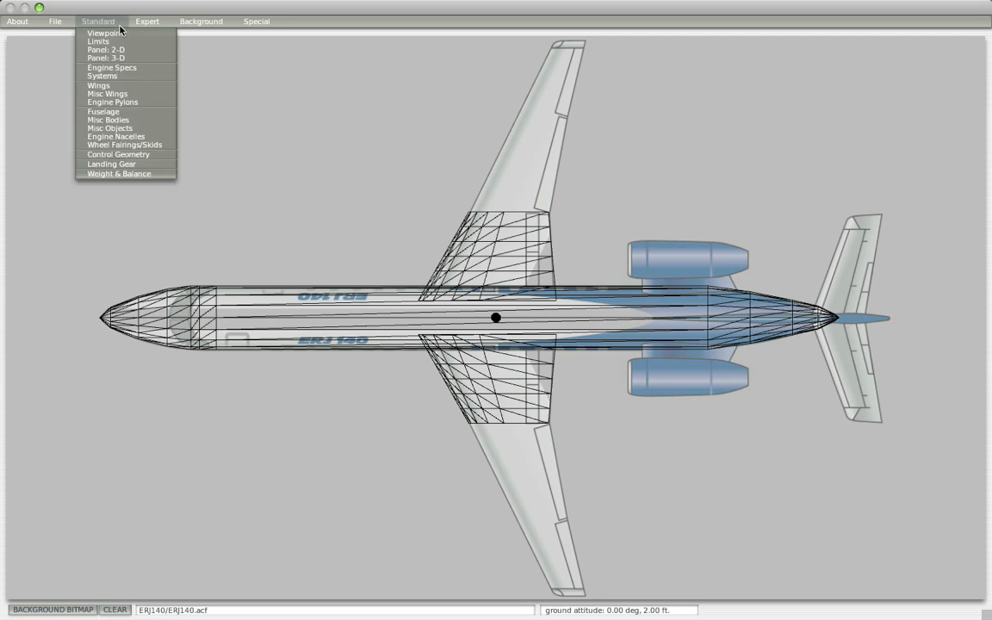
left_click(98, 86)
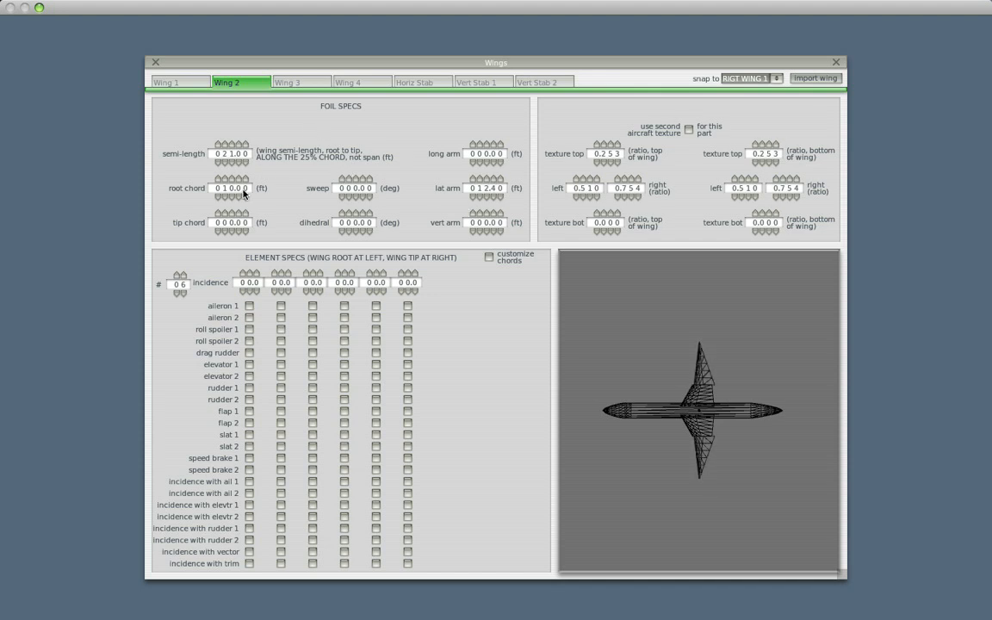
mouse_move(231, 210)
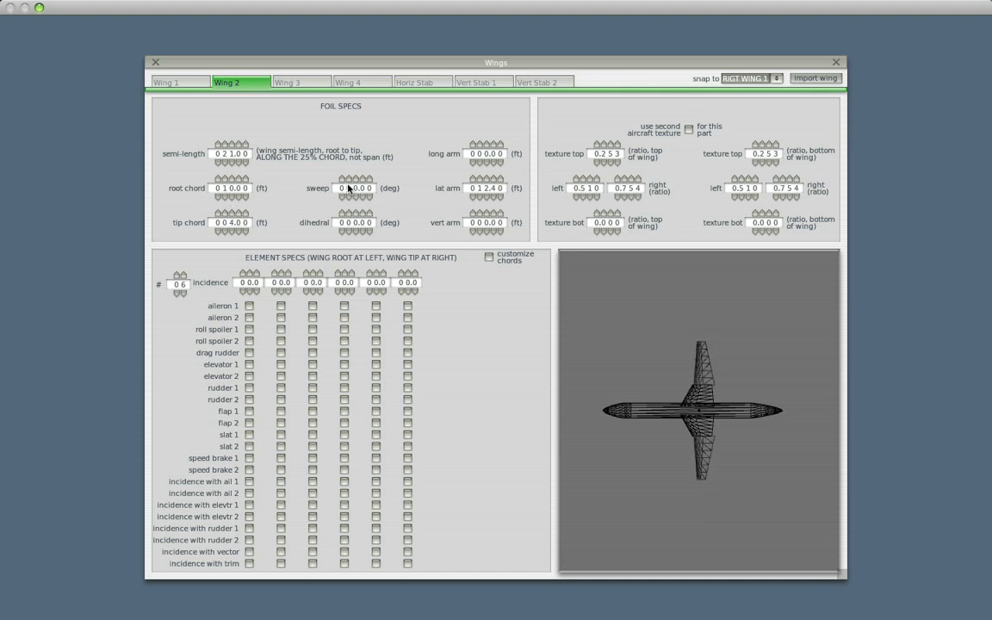
left_click(354, 175)
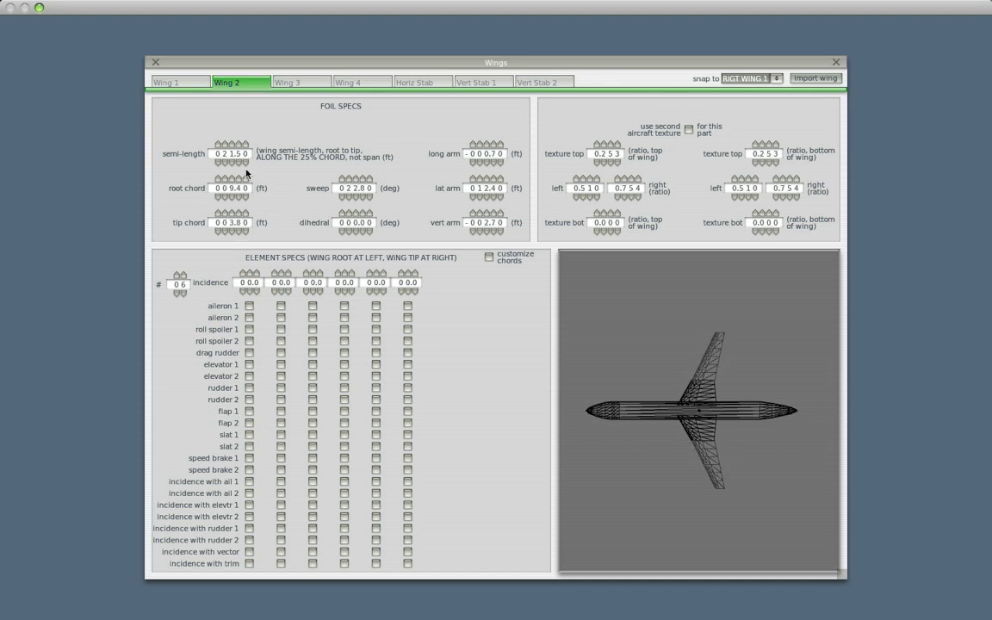
left_click(155, 62)
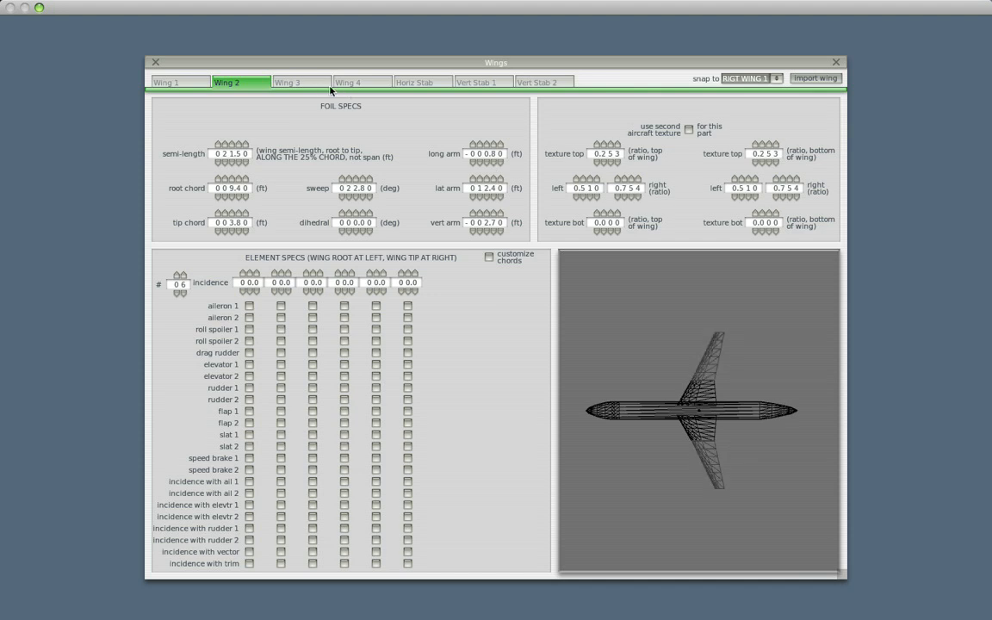
left_click(301, 82)
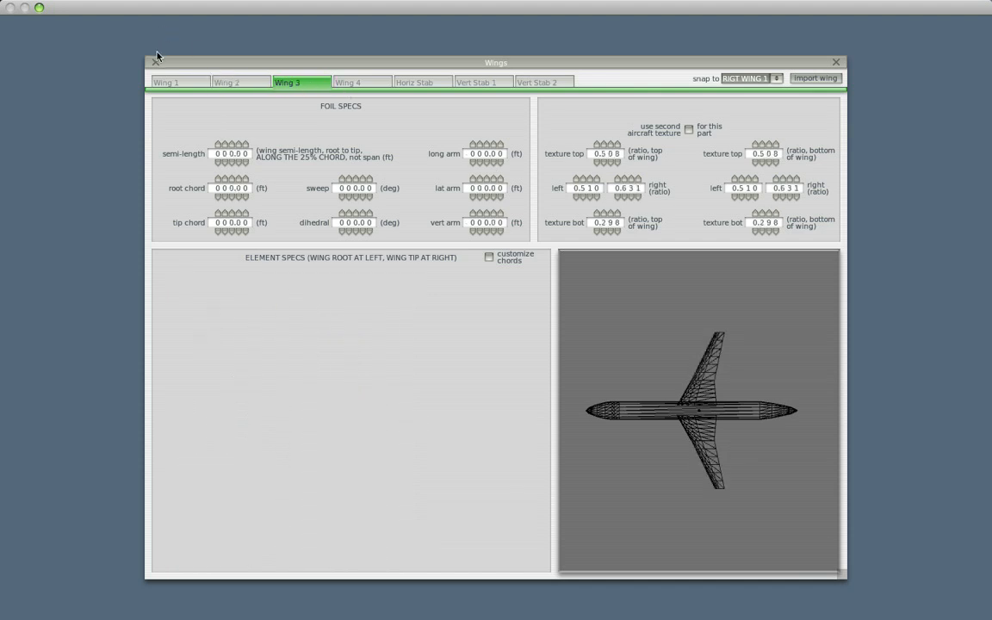
- Set Wing 3's root chord, sweep angle and fore-aft arm so it reaches the reference wingtip
left_click(833, 62)
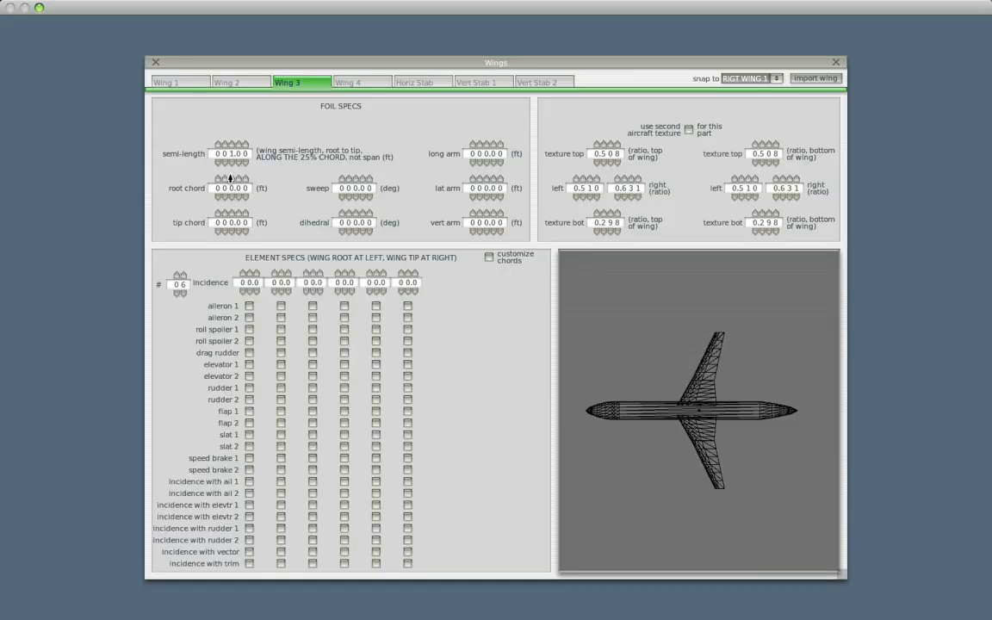
left_click(231, 182)
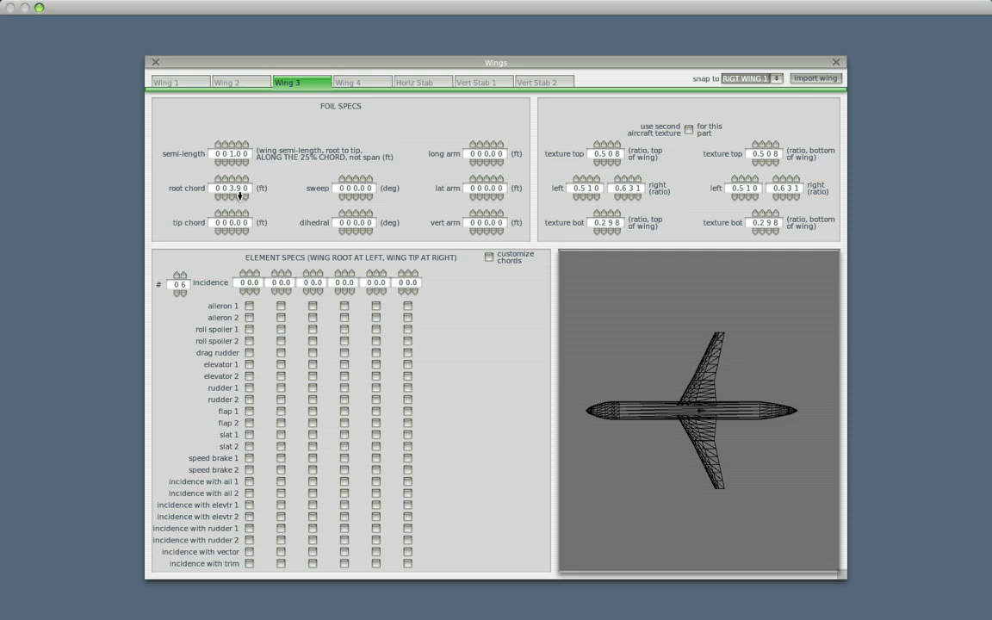
left_click(242, 83)
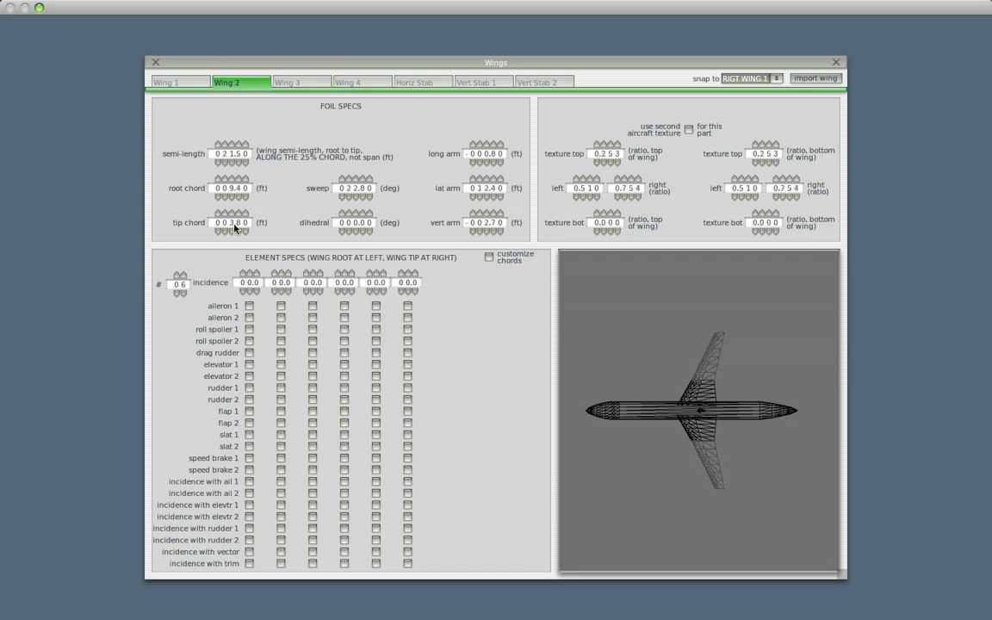
left_click(286, 83)
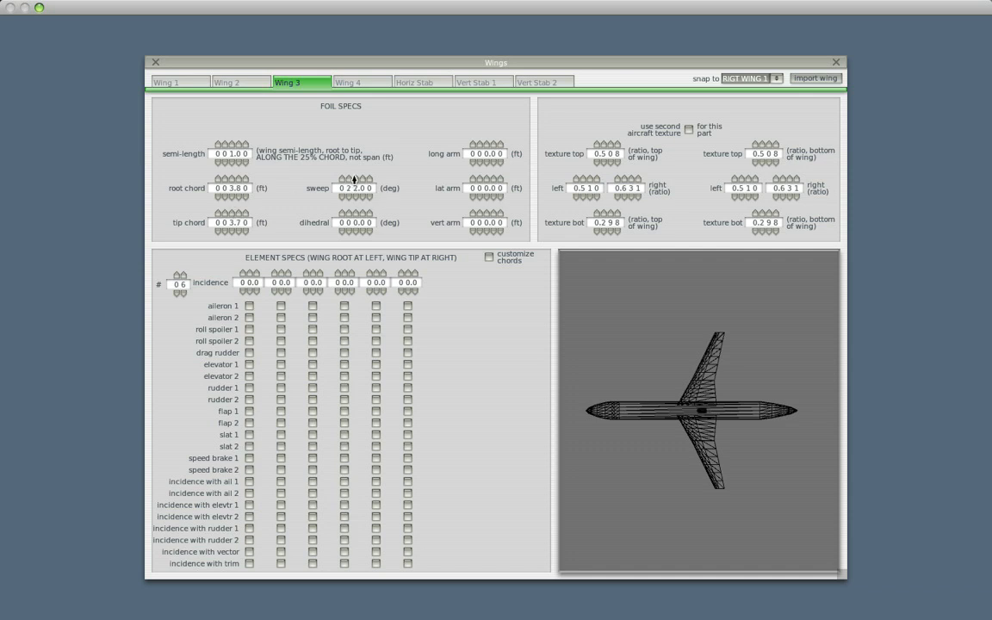
left_click(355, 177)
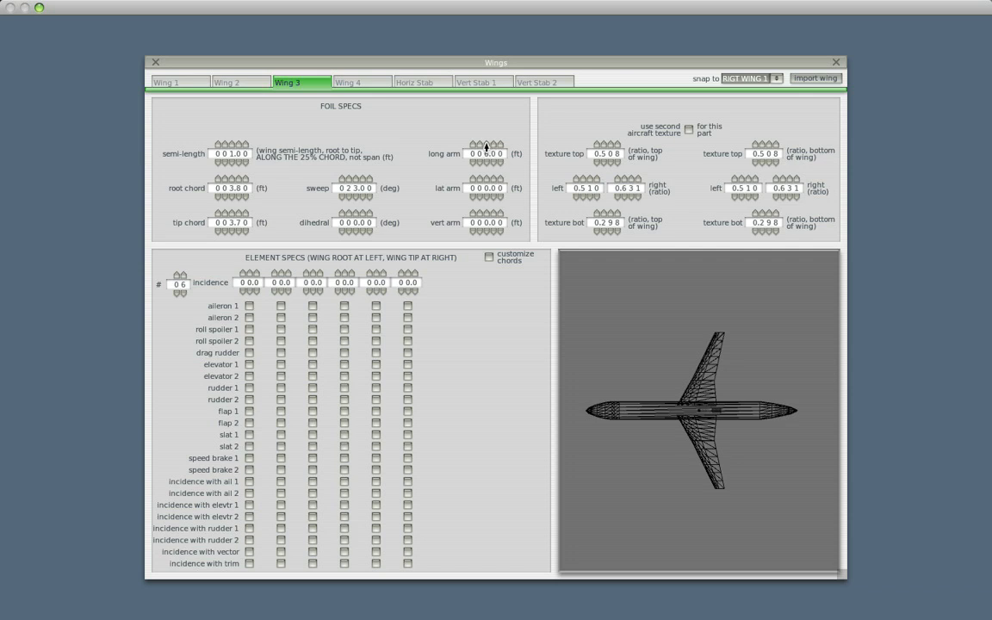
left_click(486, 147)
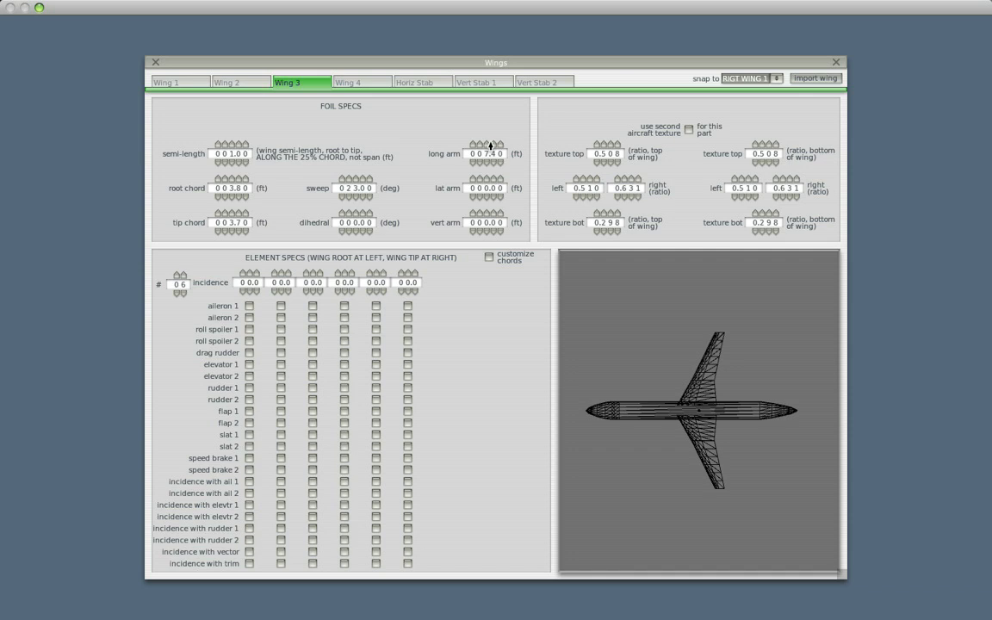
left_click(490, 145)
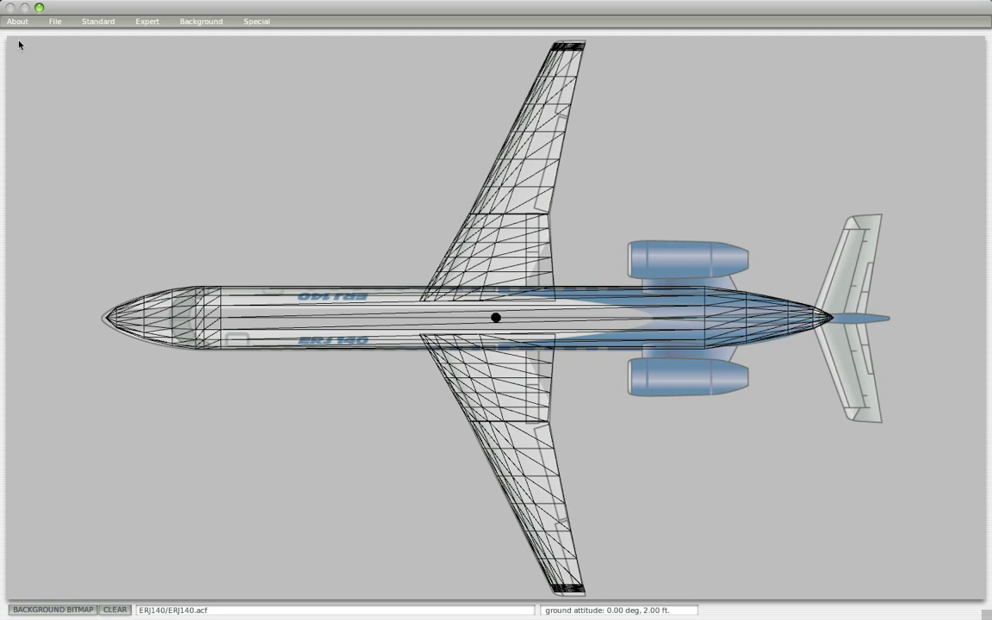
- Load another ERJ140 reference picture from the ERJ140 folder as a view background
left_click(200, 20)
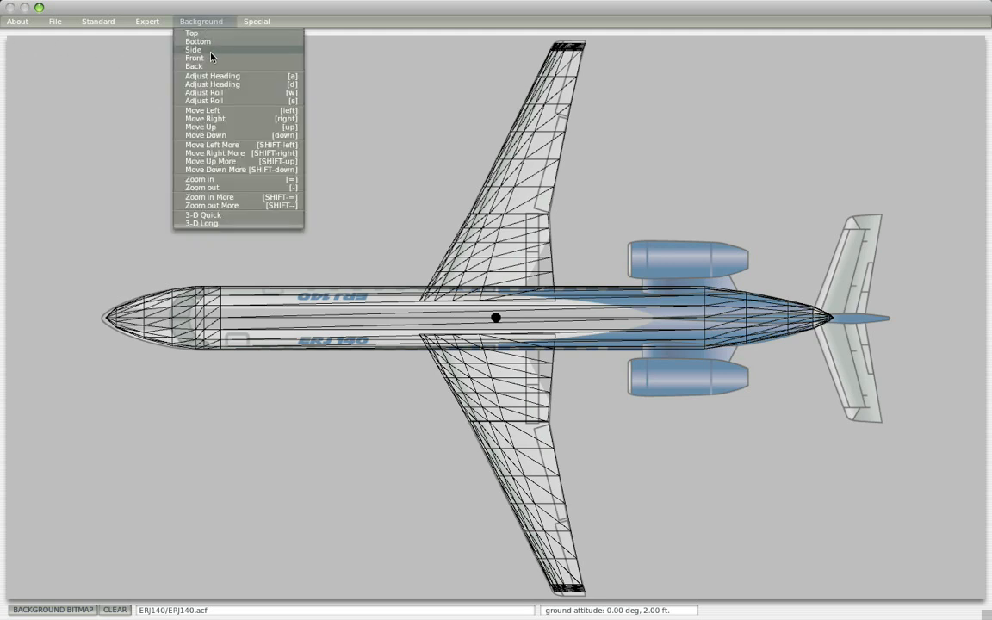
left_click(197, 42)
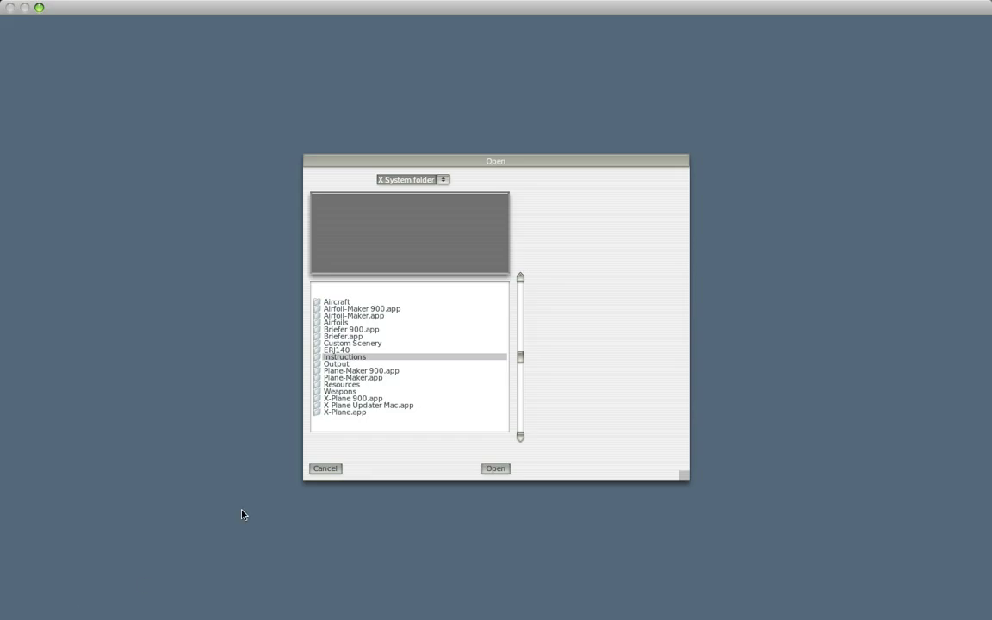
double_click(338, 350)
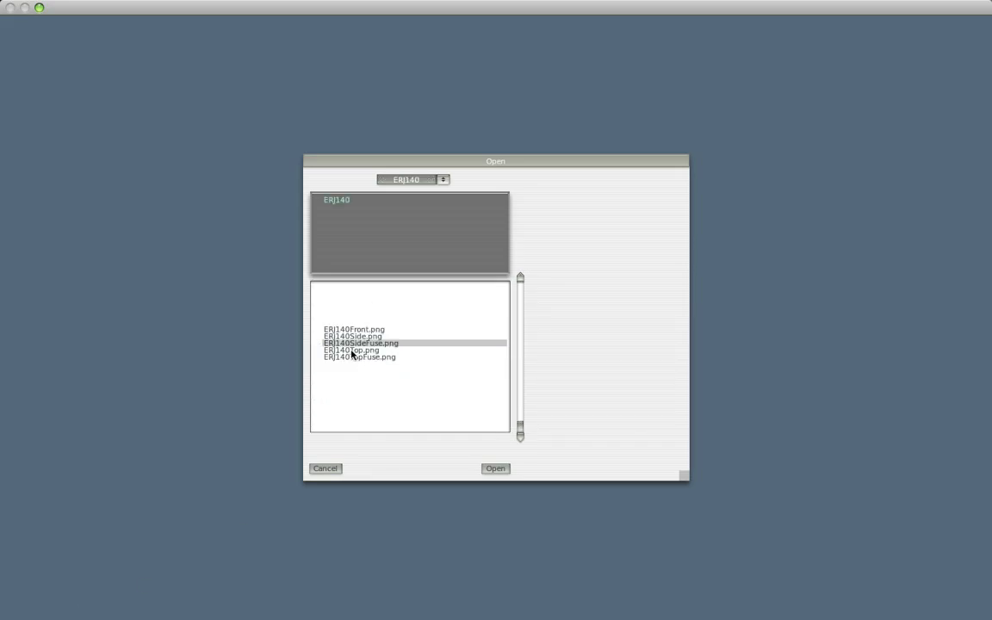
left_click(494, 468)
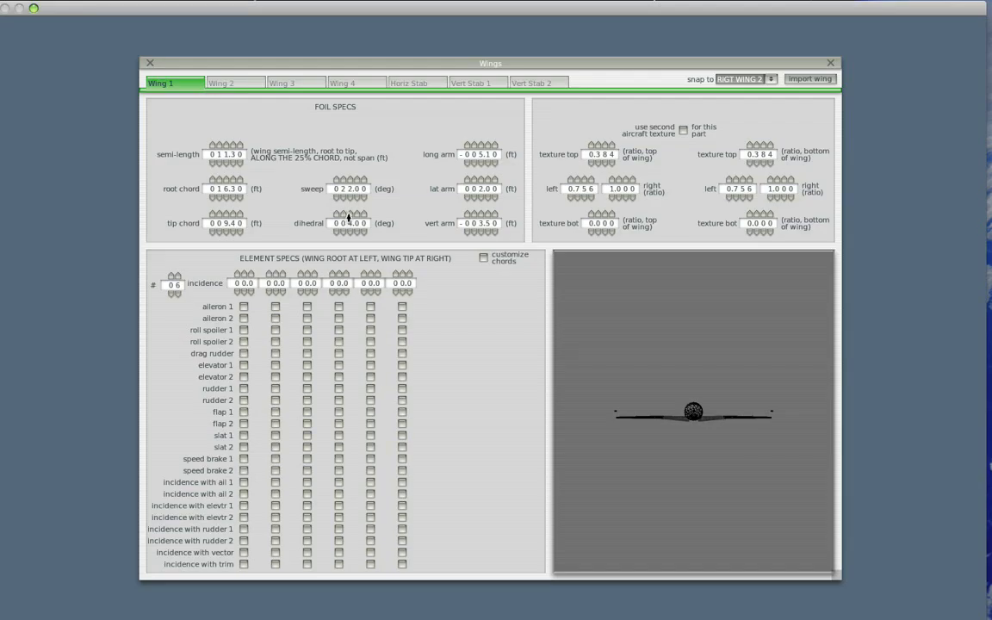
- Raise the dihedral slightly on Wing 1, Wing 2 and Wing 3, then close the settings
left_click(351, 223)
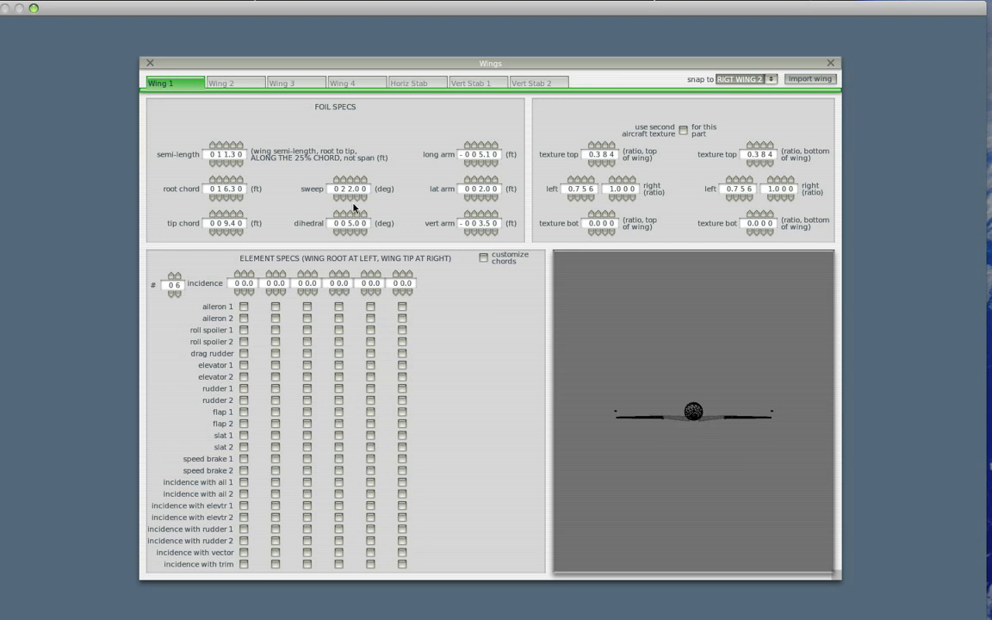
left_click(234, 83)
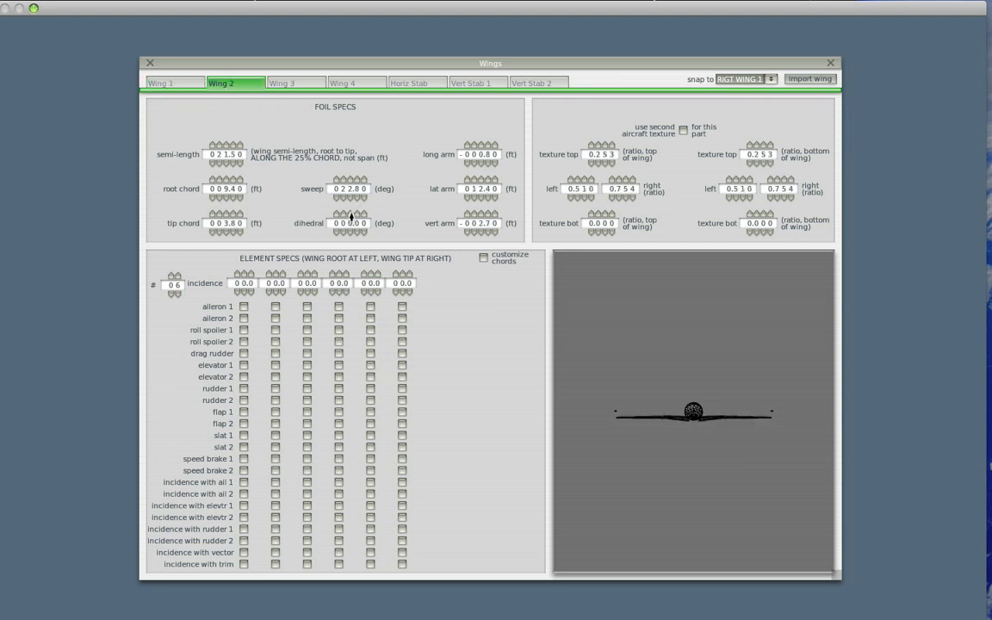
left_click(351, 217)
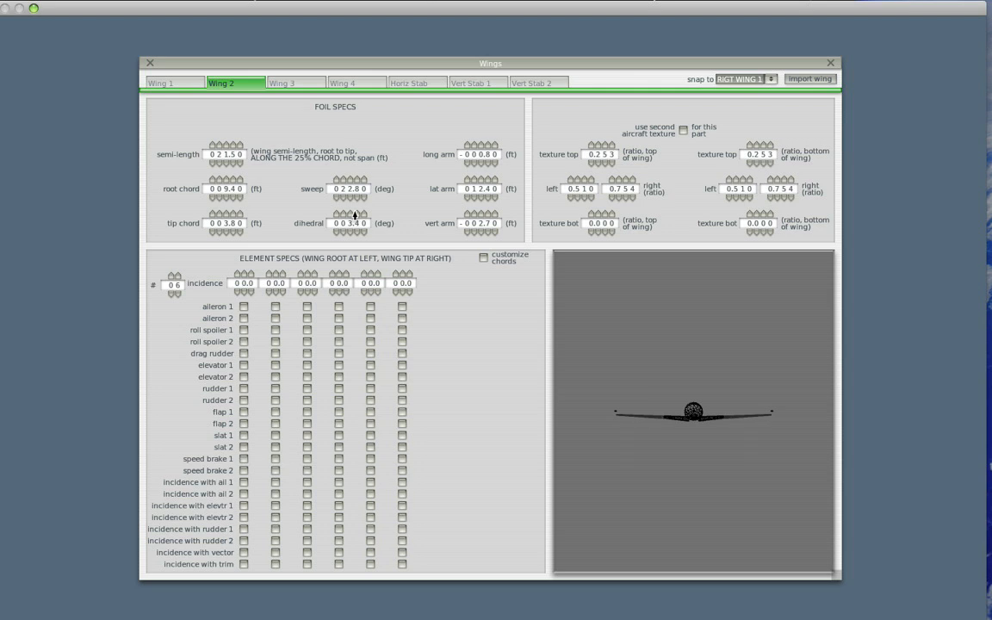
left_click(349, 216)
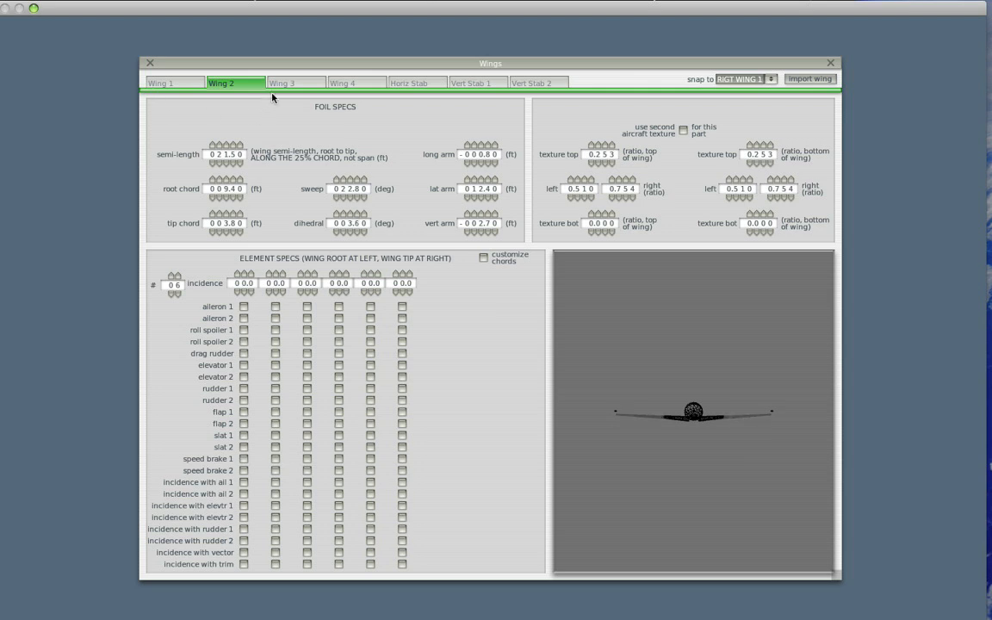
left_click(282, 83)
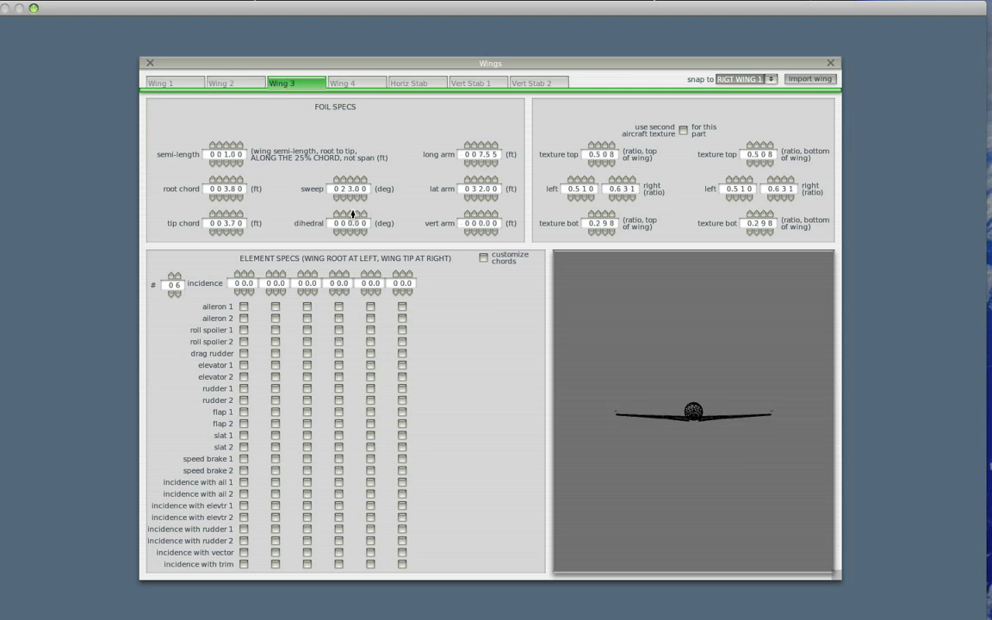
left_click(351, 215)
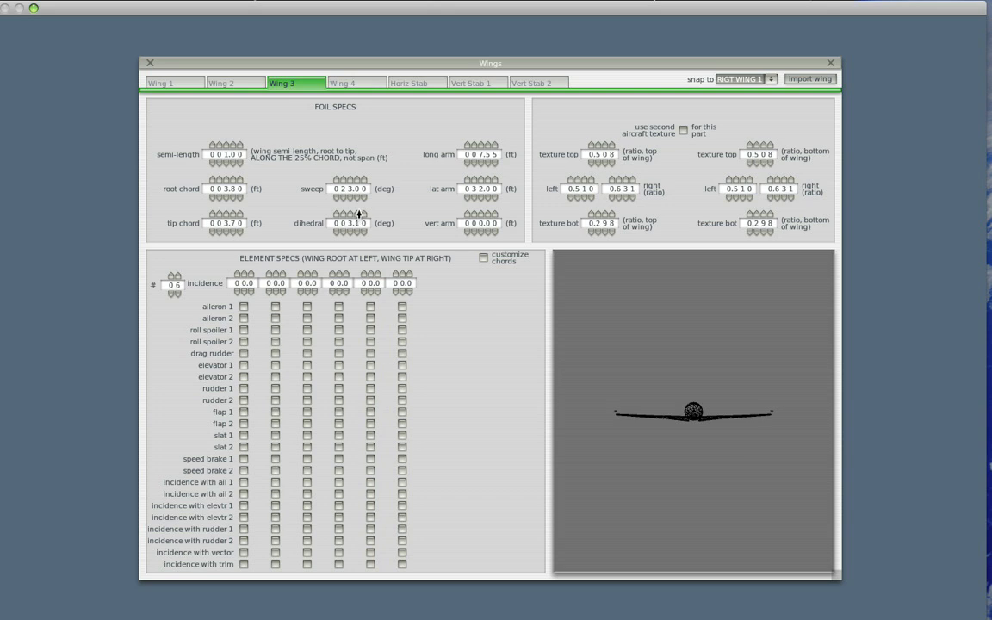
left_click(349, 214)
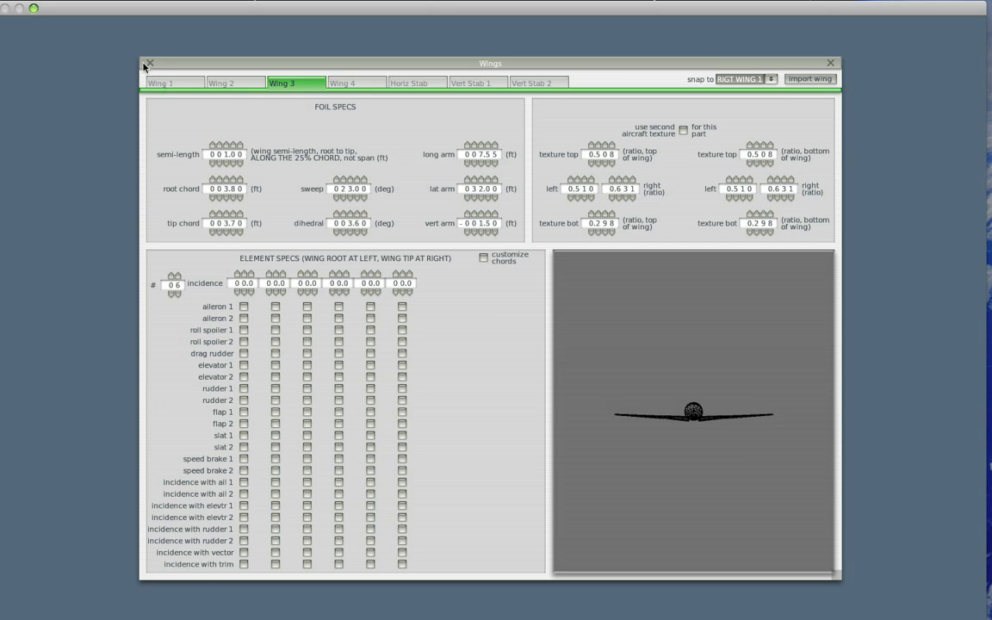
left_click(148, 62)
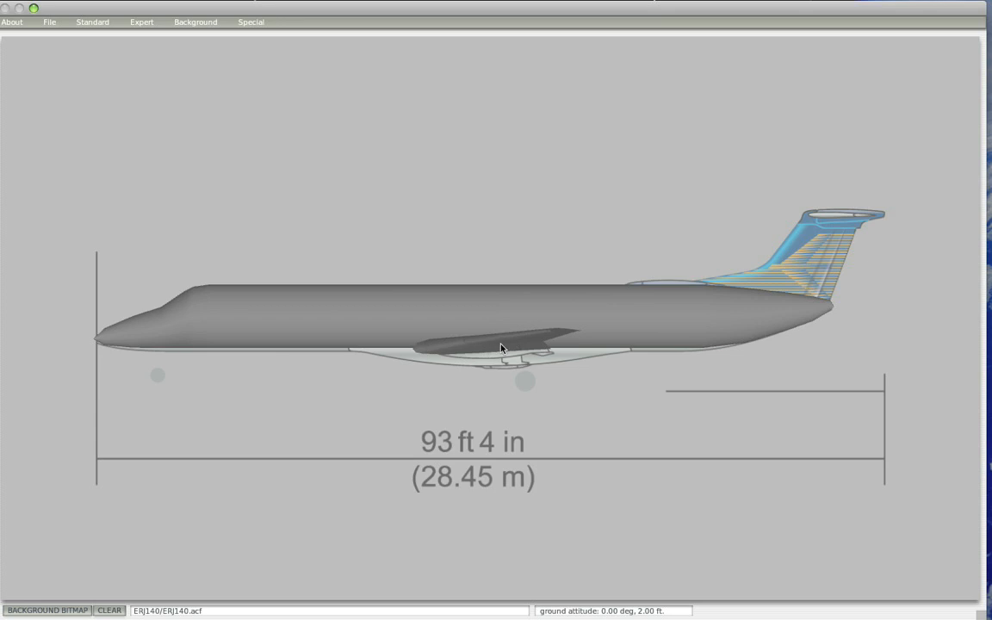
mouse_move(527, 392)
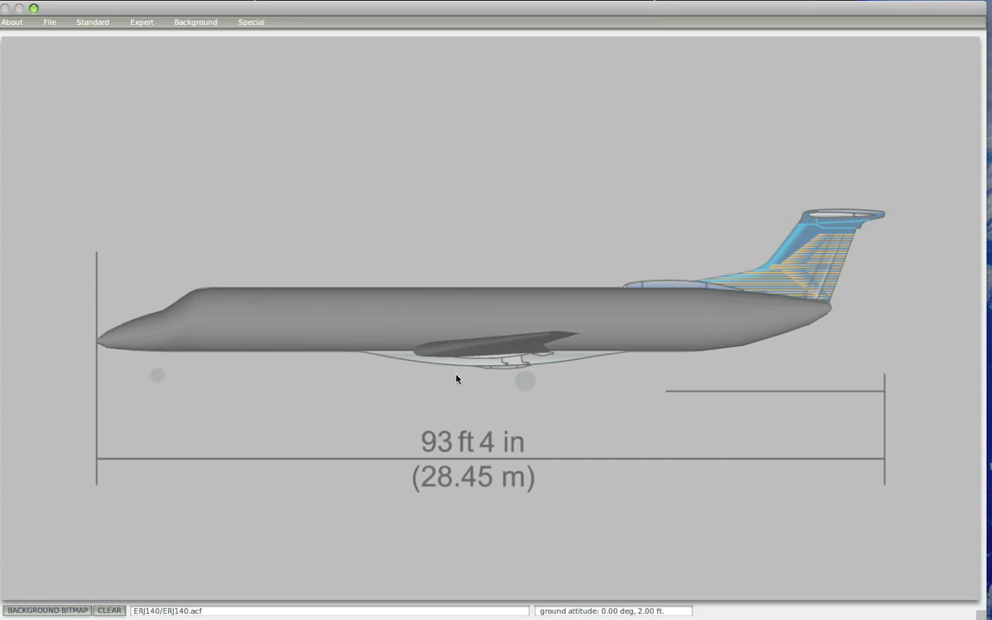
mouse_move(697, 410)
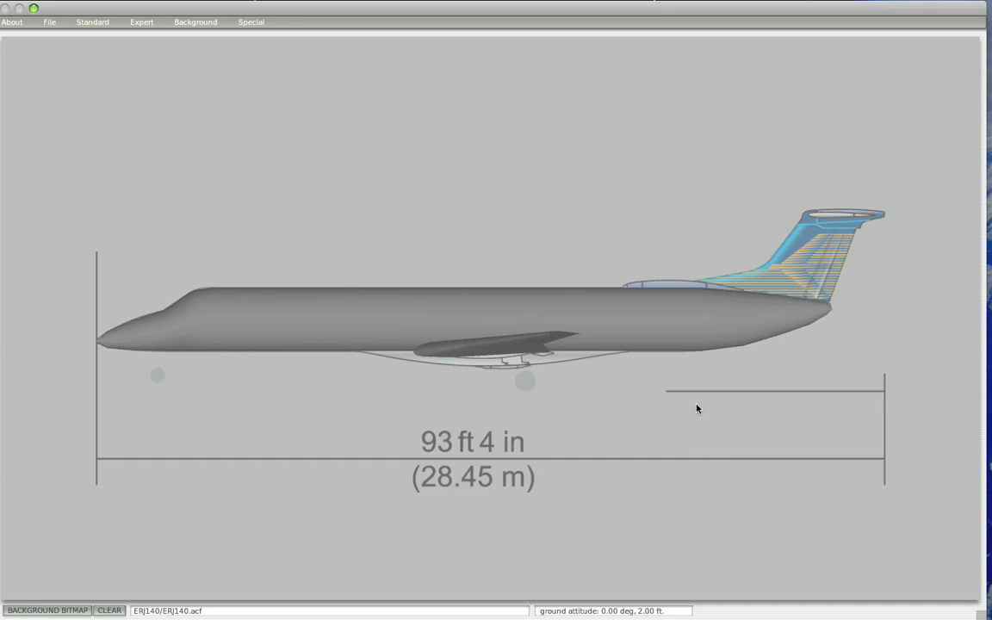
mouse_move(530, 399)
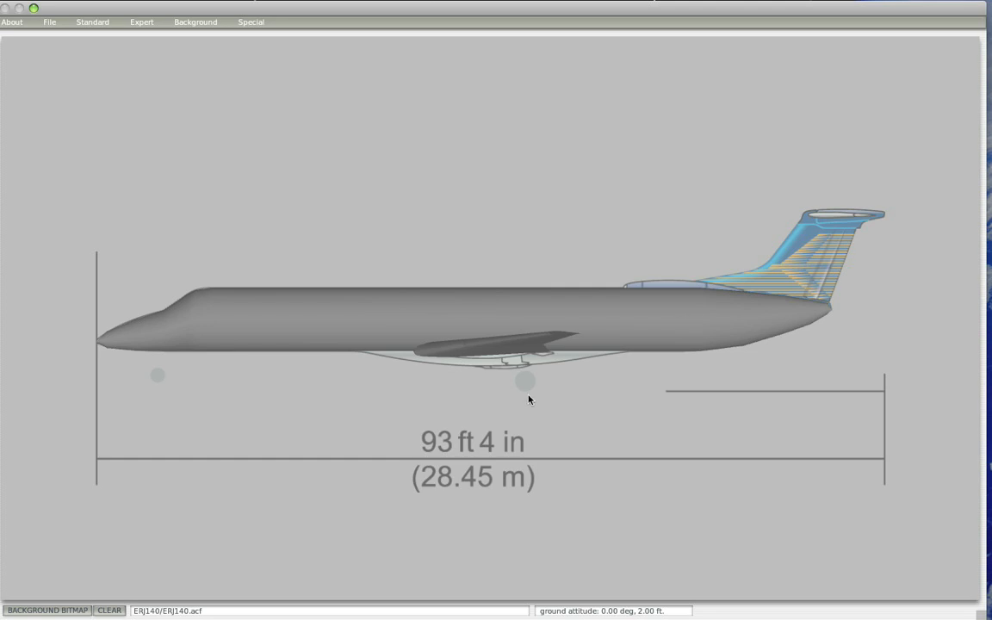
mouse_move(780, 427)
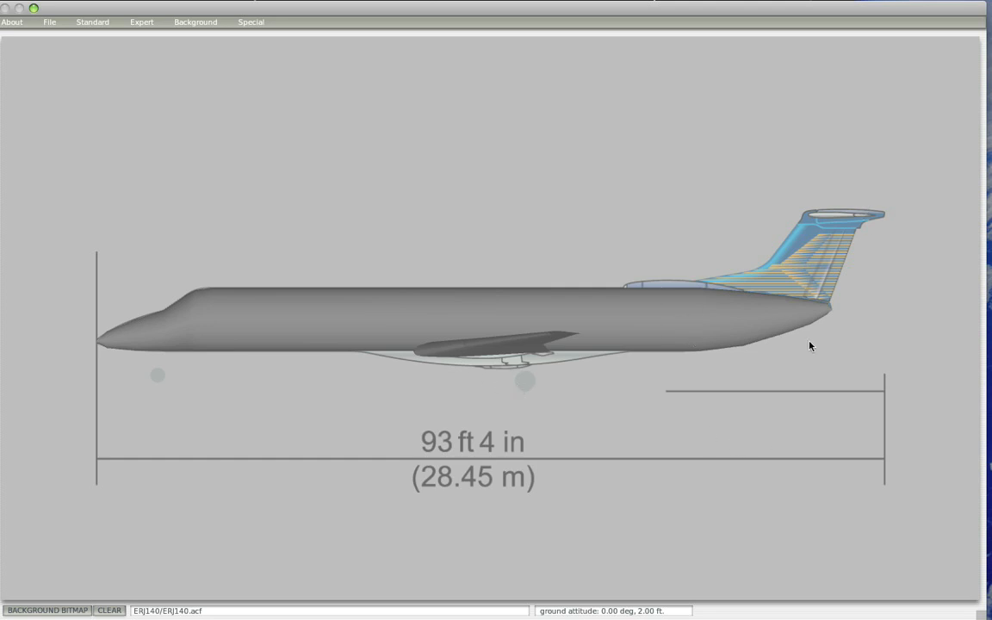
mouse_move(816, 349)
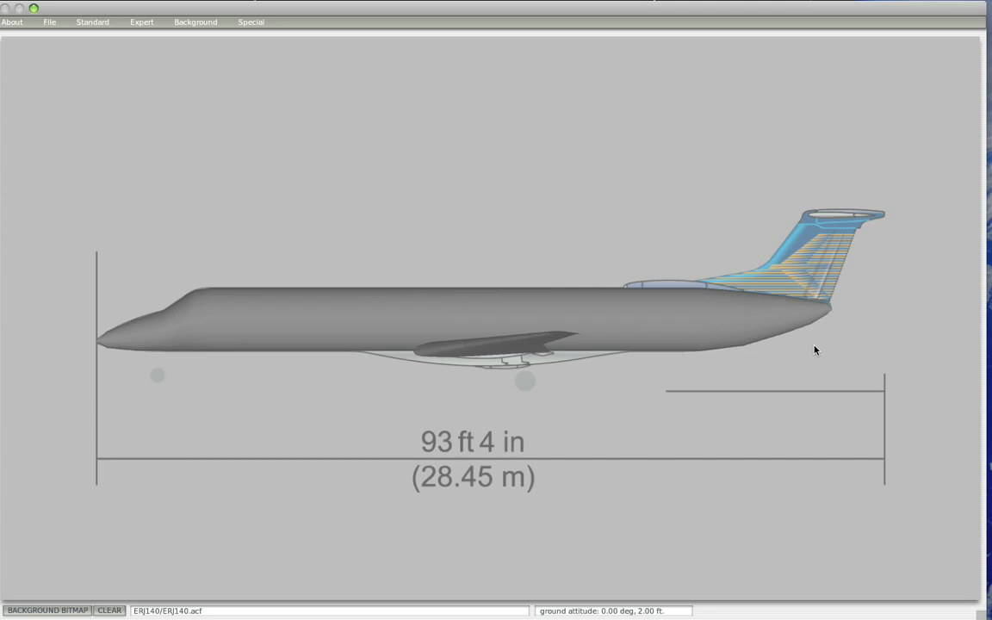
mouse_move(362, 347)
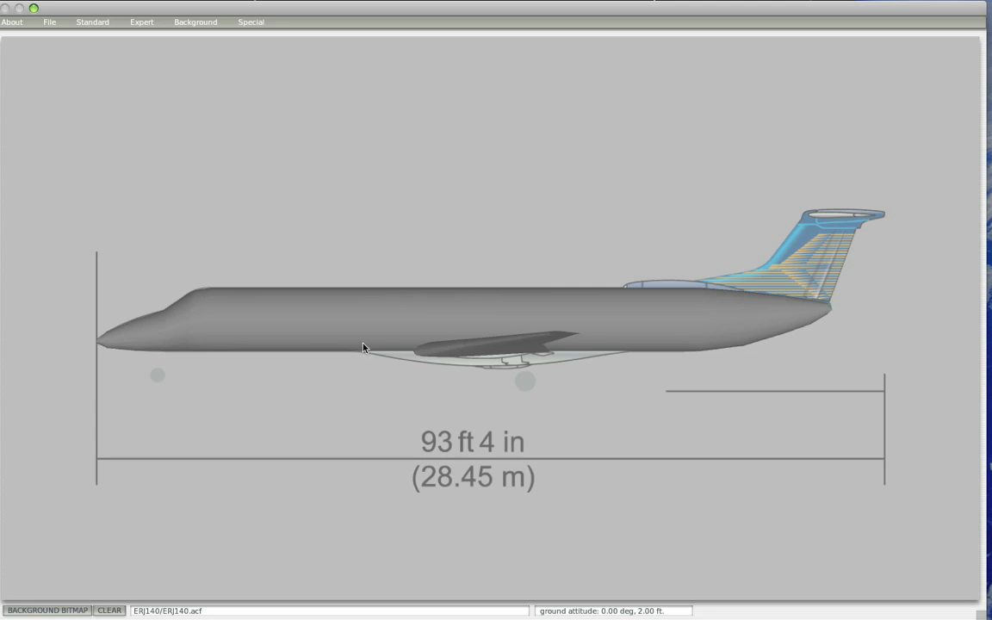
mouse_move(566, 365)
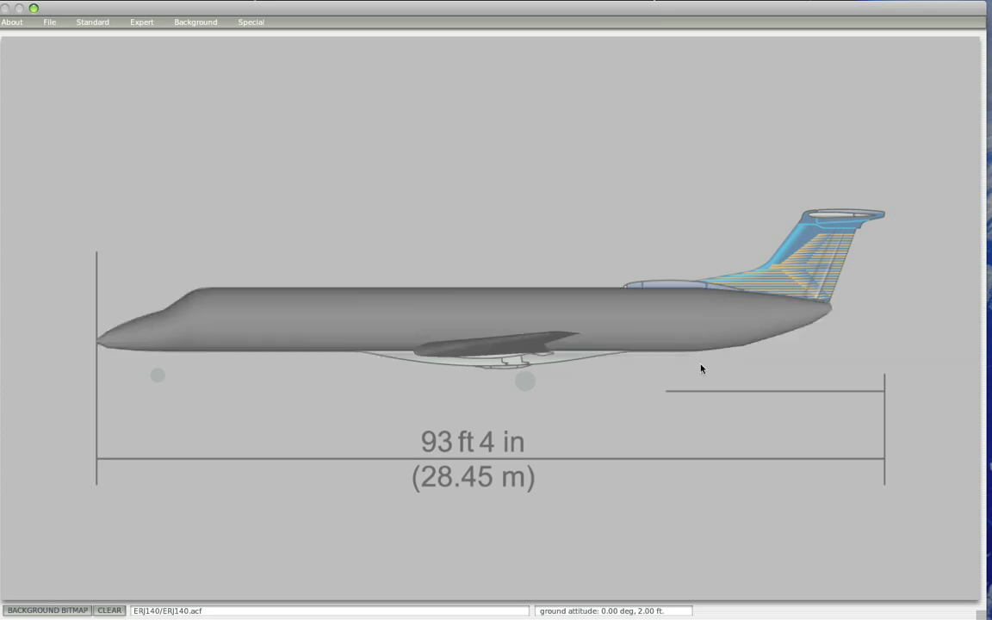
mouse_move(87, 46)
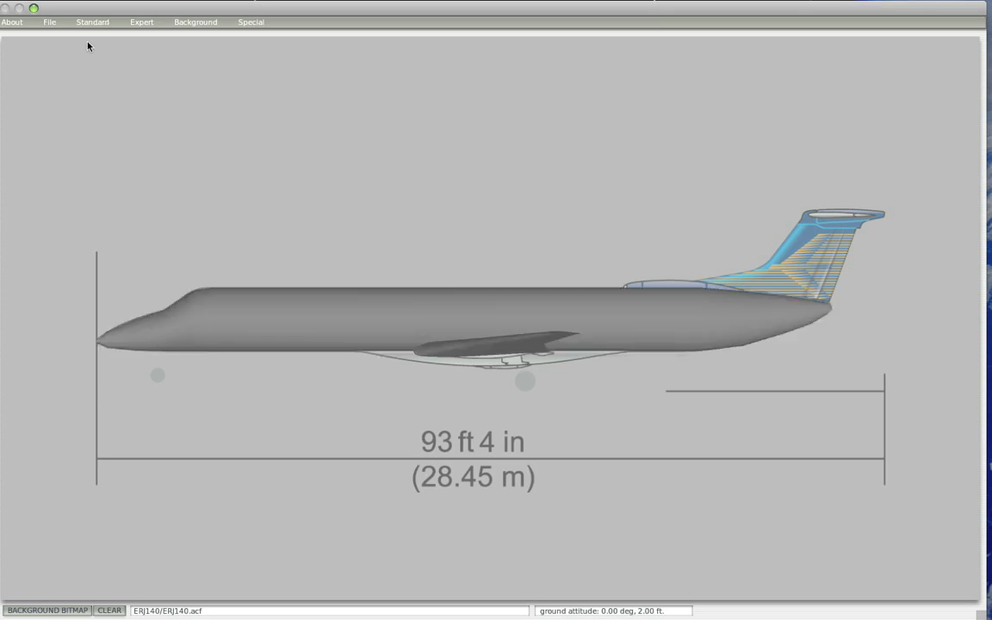
- Bring up the Horiz Stab page of the Wings settings
left_click(93, 20)
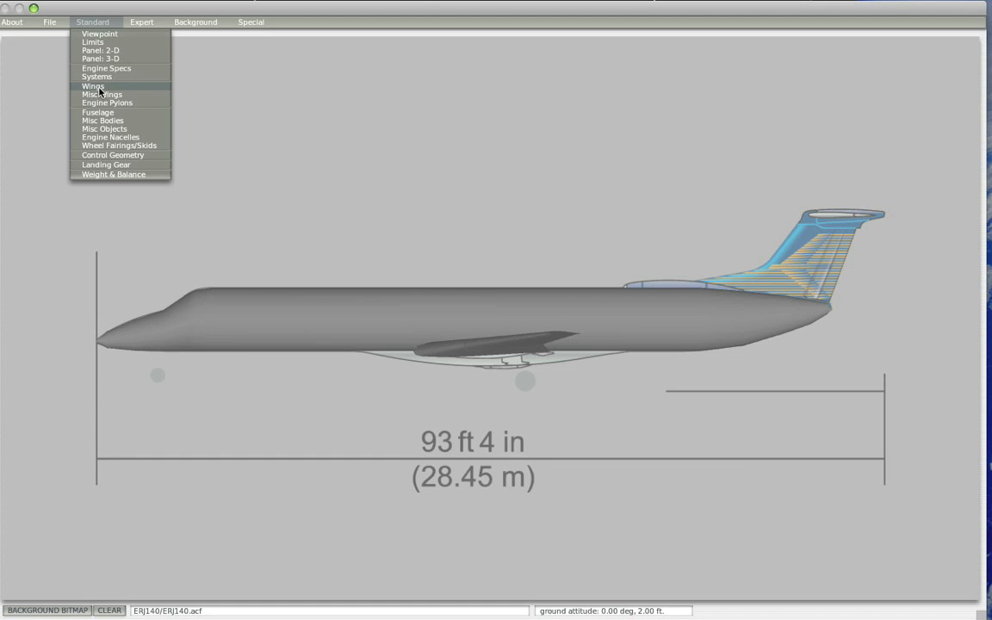
left_click(93, 86)
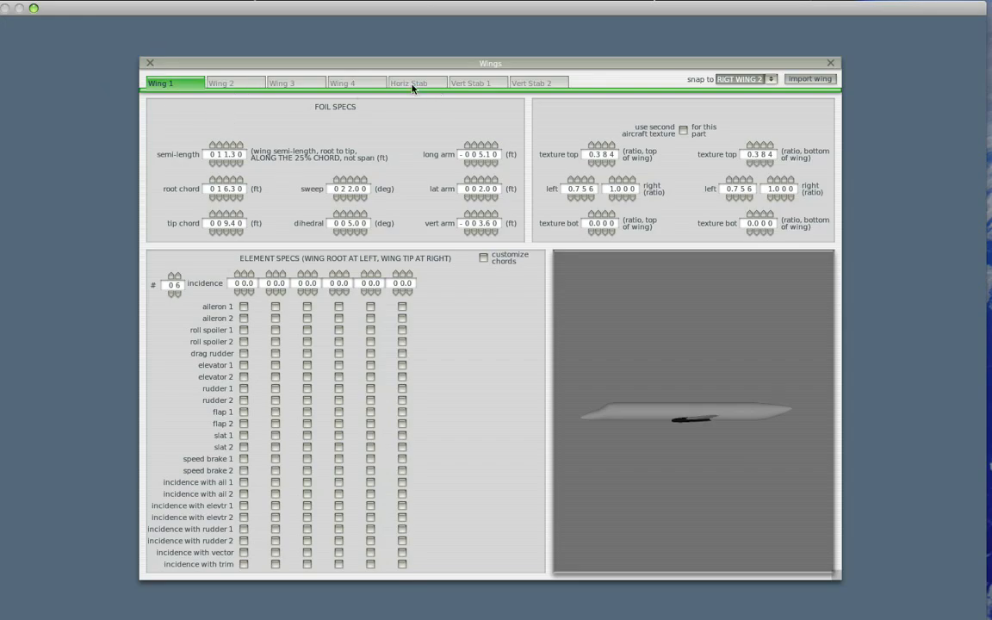
left_click(417, 83)
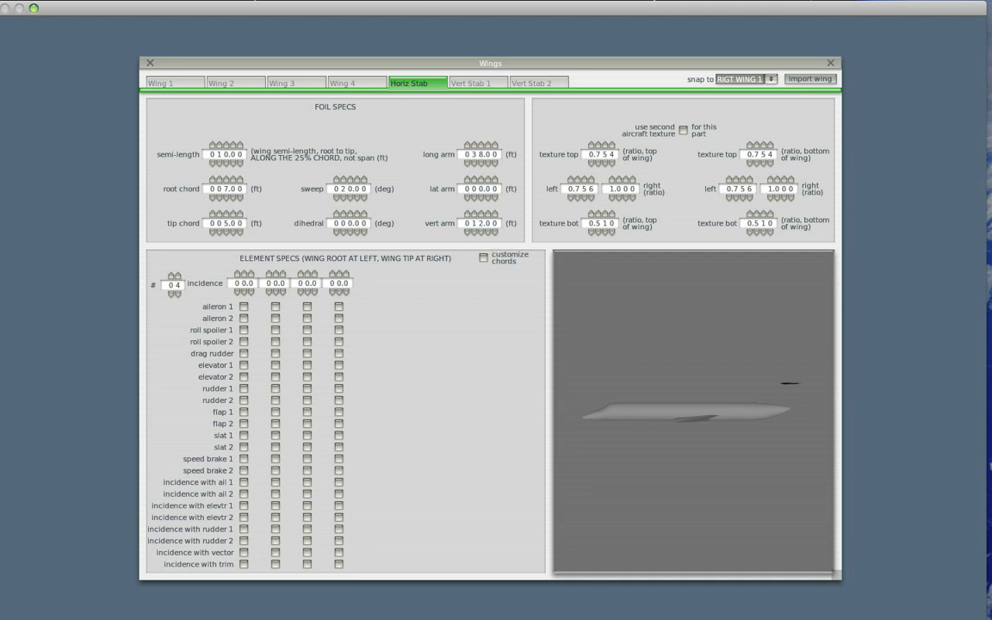
- Close the Wings settings to return to the model's side view
left_click(148, 62)
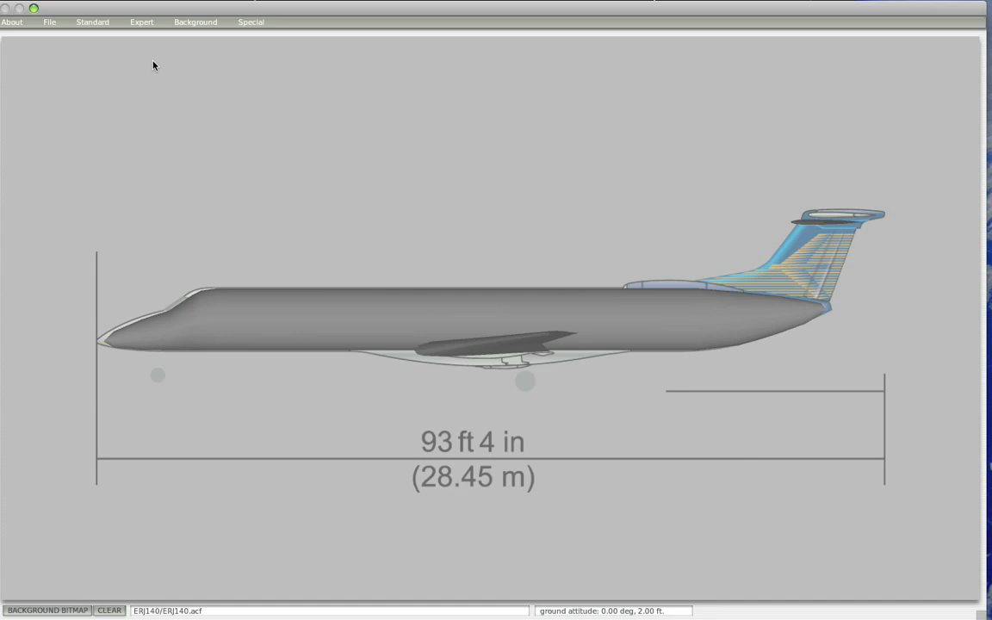
mouse_move(229, 107)
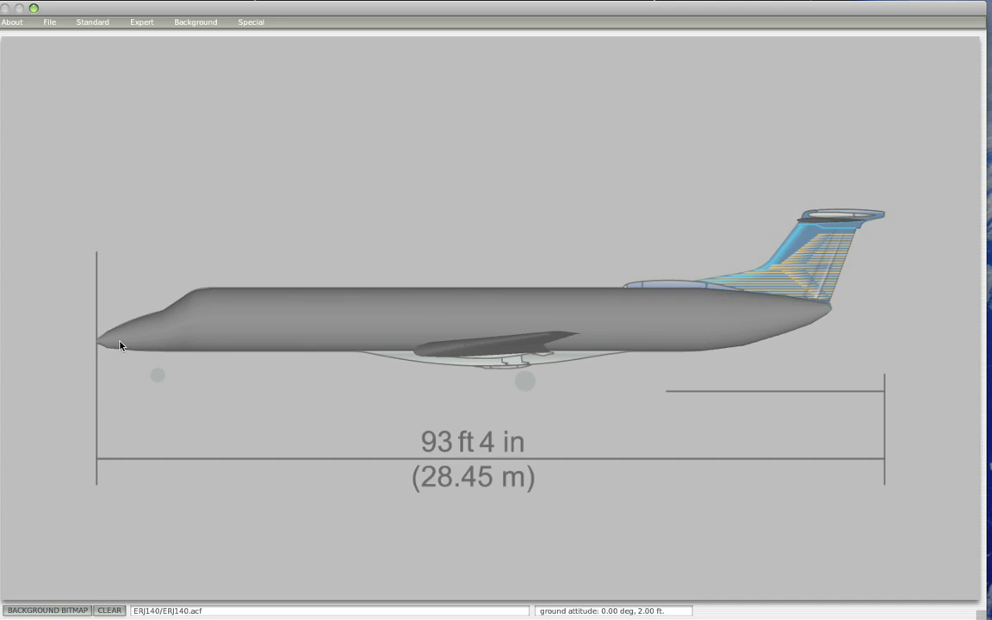
mouse_move(840, 324)
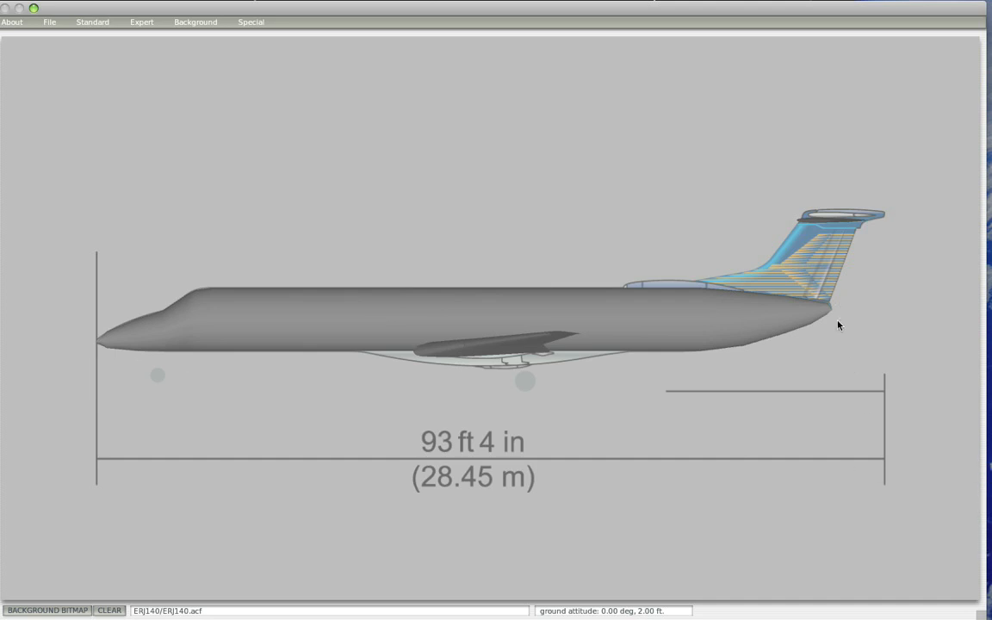
mouse_move(702, 306)
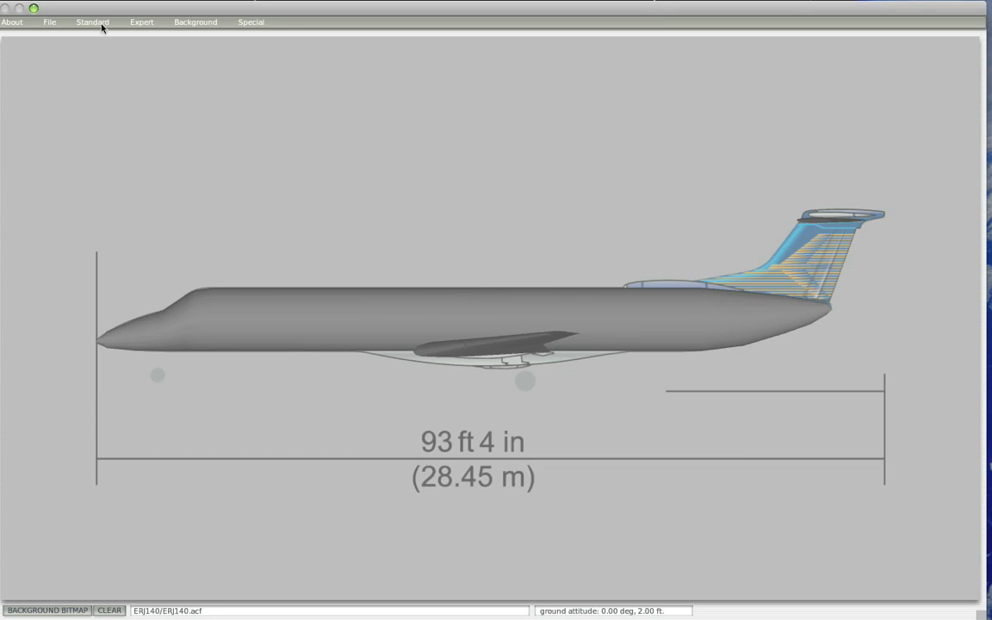
- Reach the Horiz Stab settings through the Standard menu's Wings editor
left_click(93, 21)
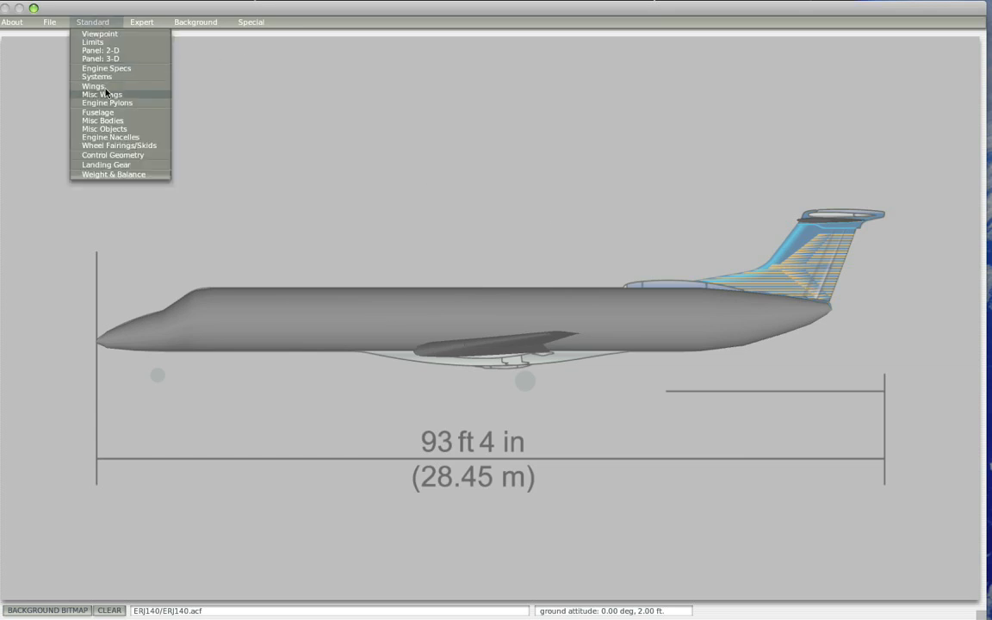
left_click(93, 86)
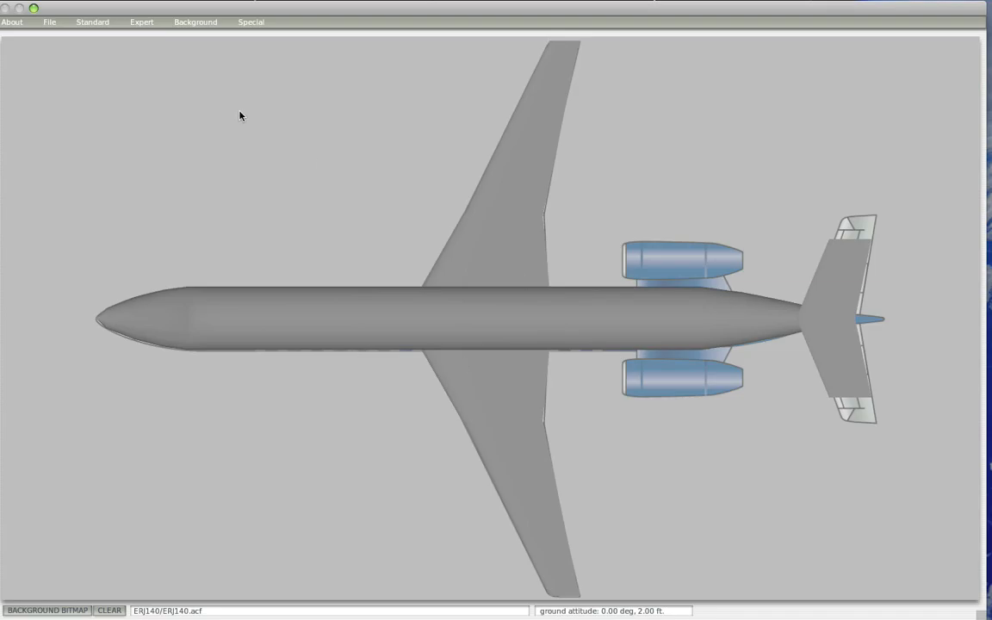
left_click(93, 21)
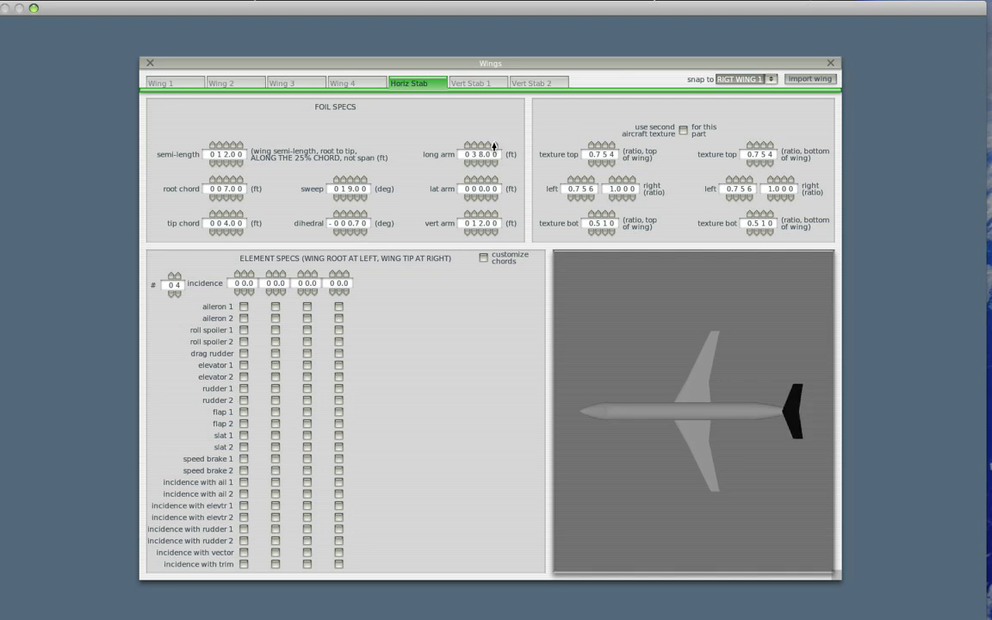
- Move the horizontal stabilizer further aft and higher via its long arm and vert arm values
left_click(494, 146)
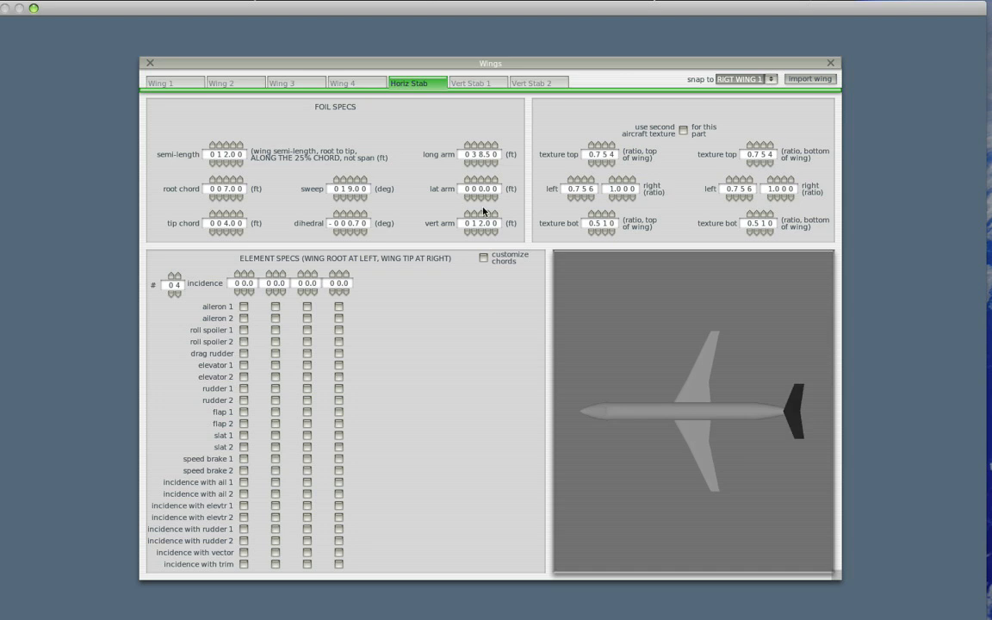
left_click(482, 217)
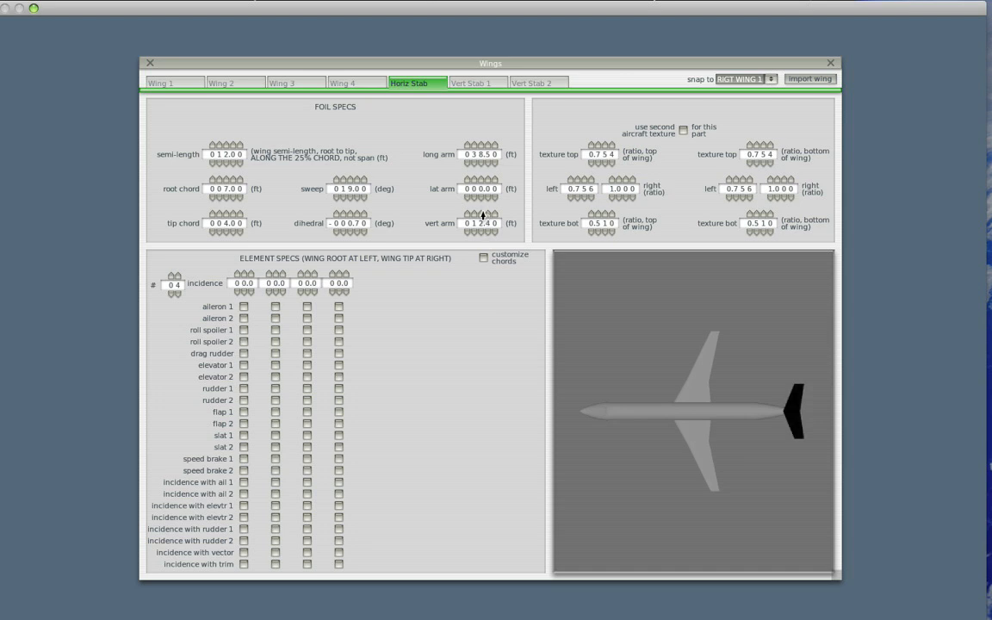
left_click(830, 62)
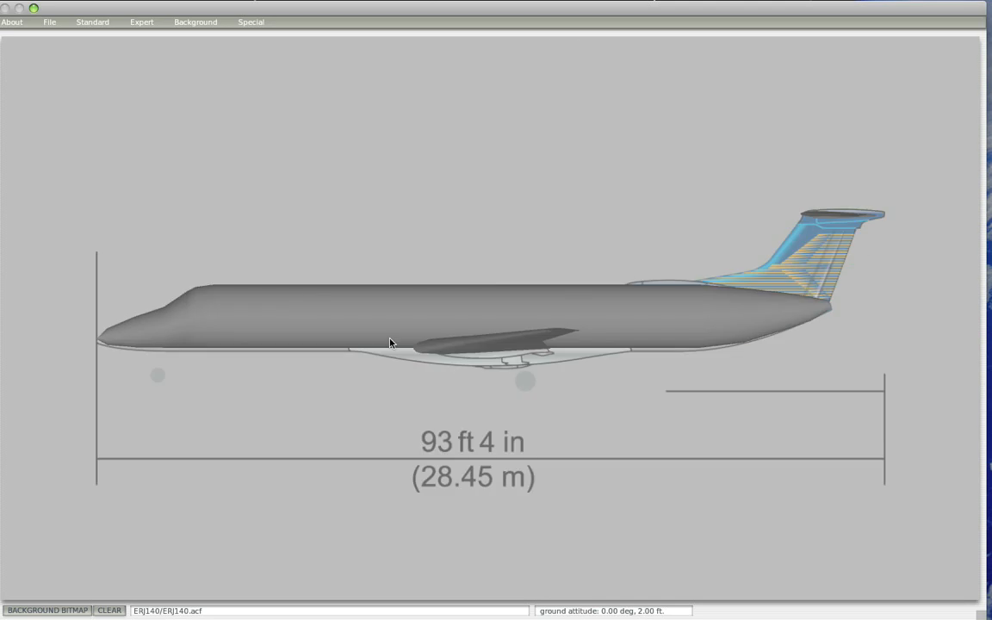
mouse_move(152, 34)
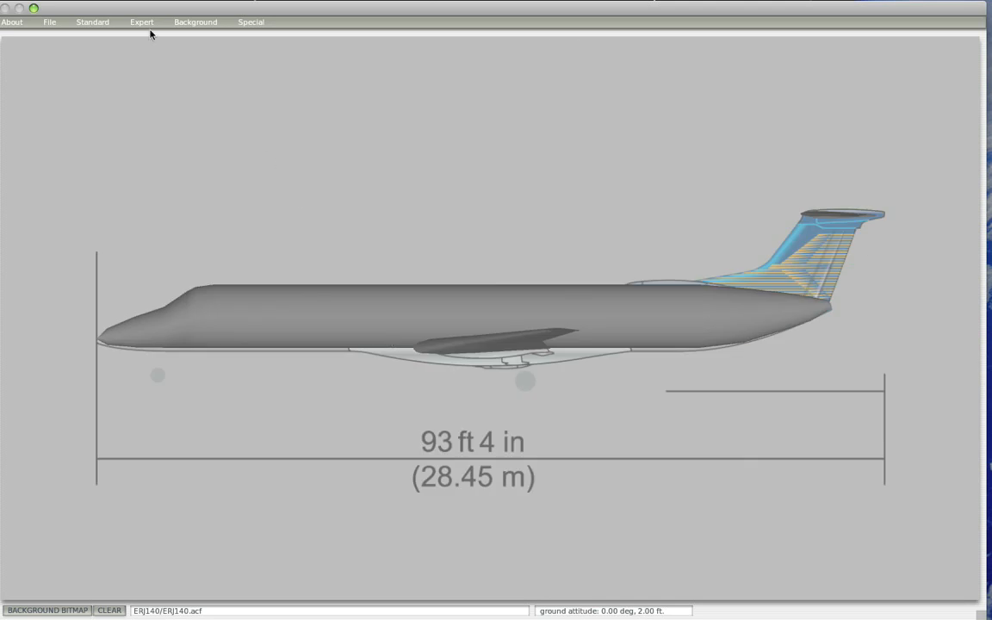
- Check the tail in side view, then bring the Standard editors list back up
left_click(93, 21)
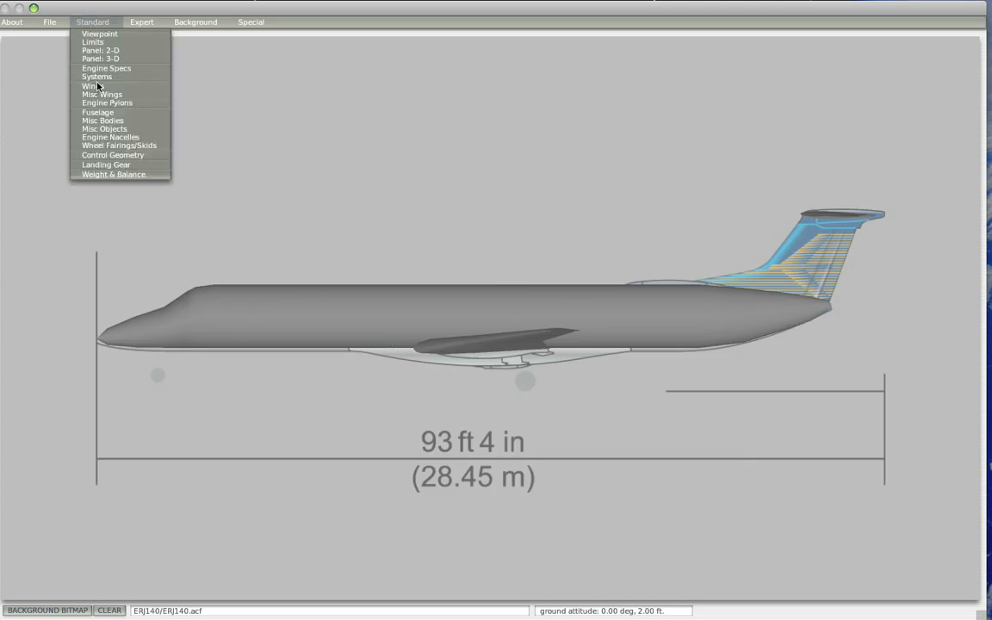
left_click(743, 299)
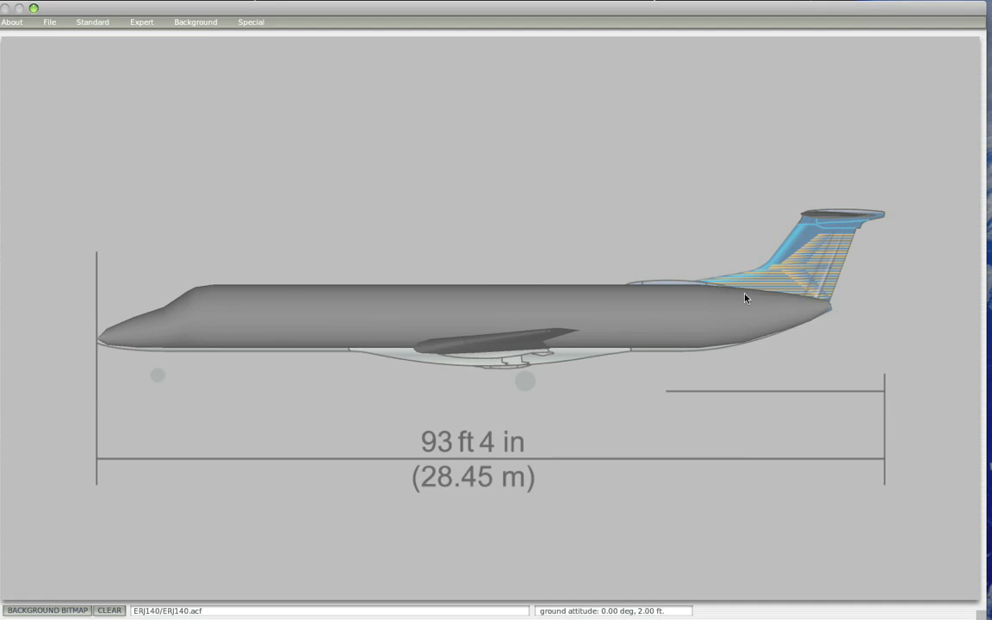
mouse_move(789, 232)
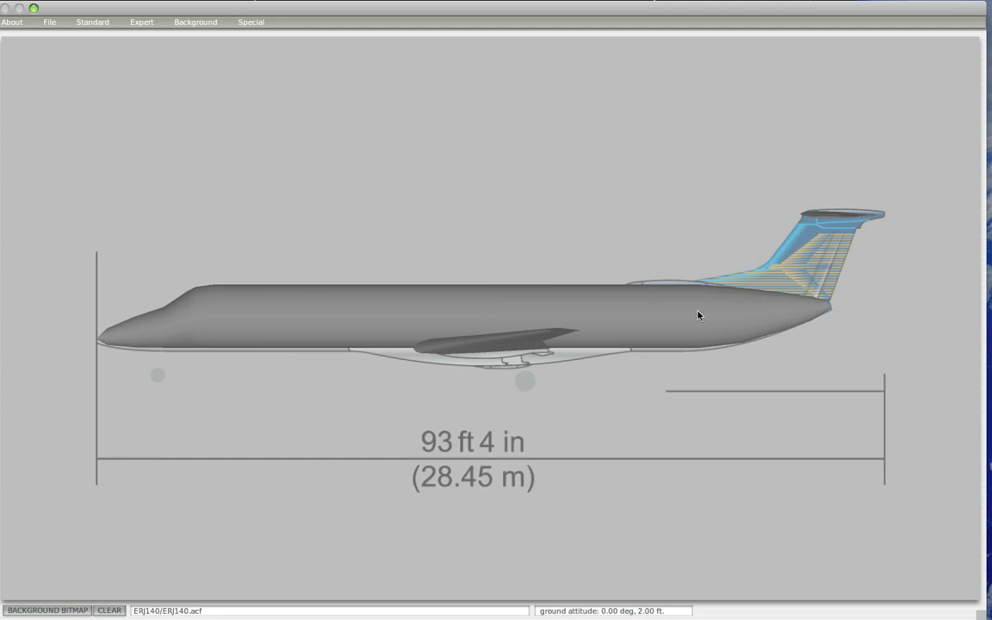
mouse_move(825, 234)
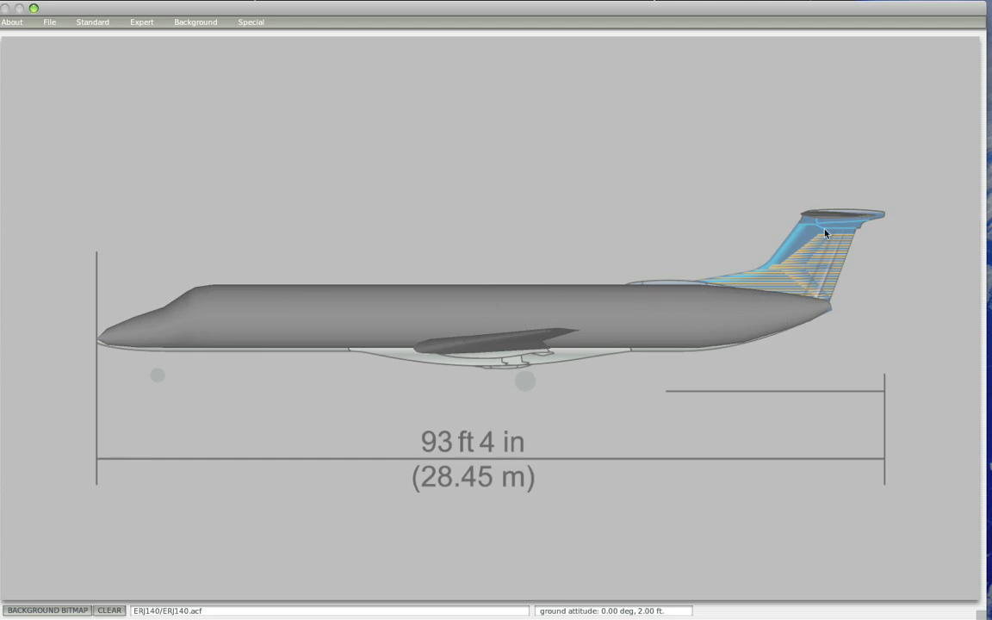
left_click(93, 21)
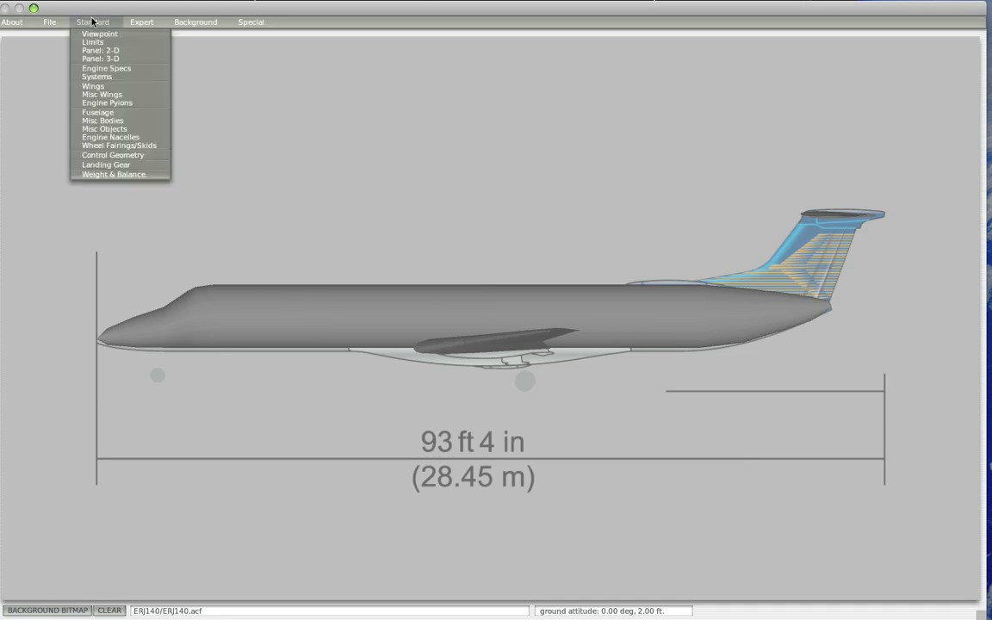
- Give Vert Stab 2 its semi-length, sweep angle, root chord and wider tip chord
left_click(93, 86)
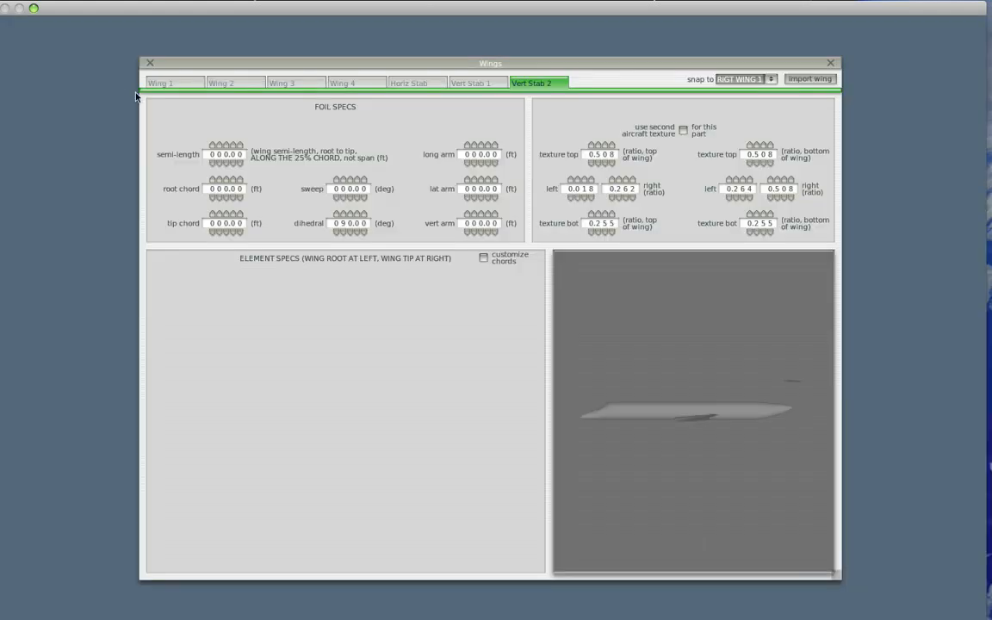
left_click(477, 83)
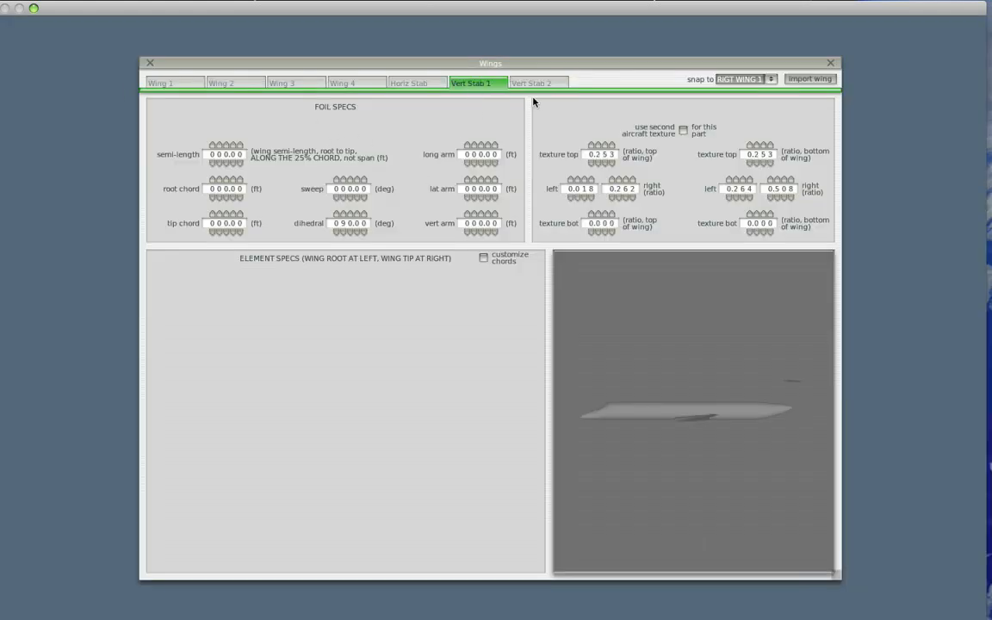
left_click(538, 83)
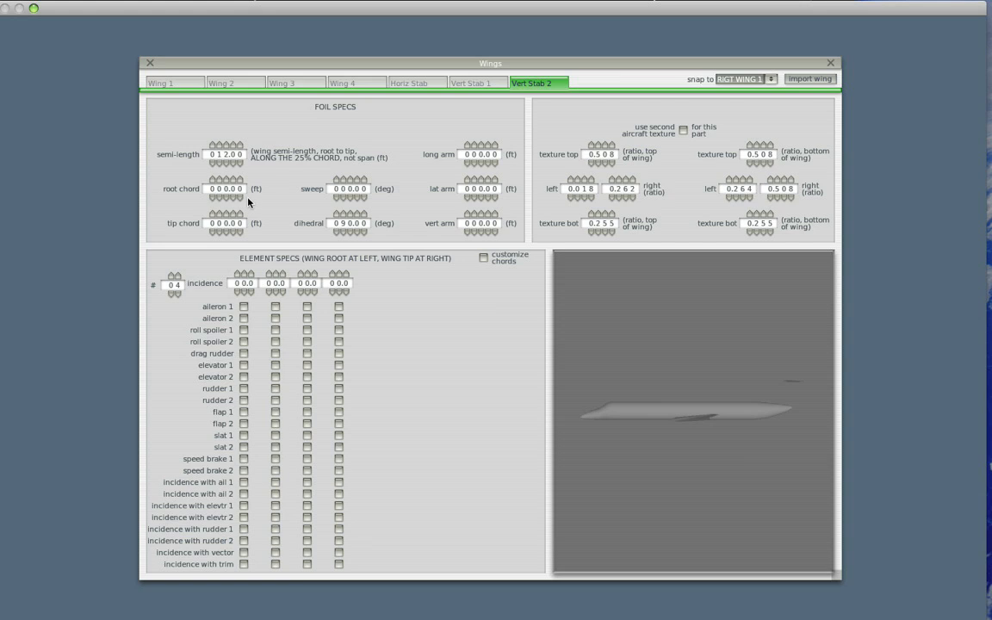
left_click(225, 141)
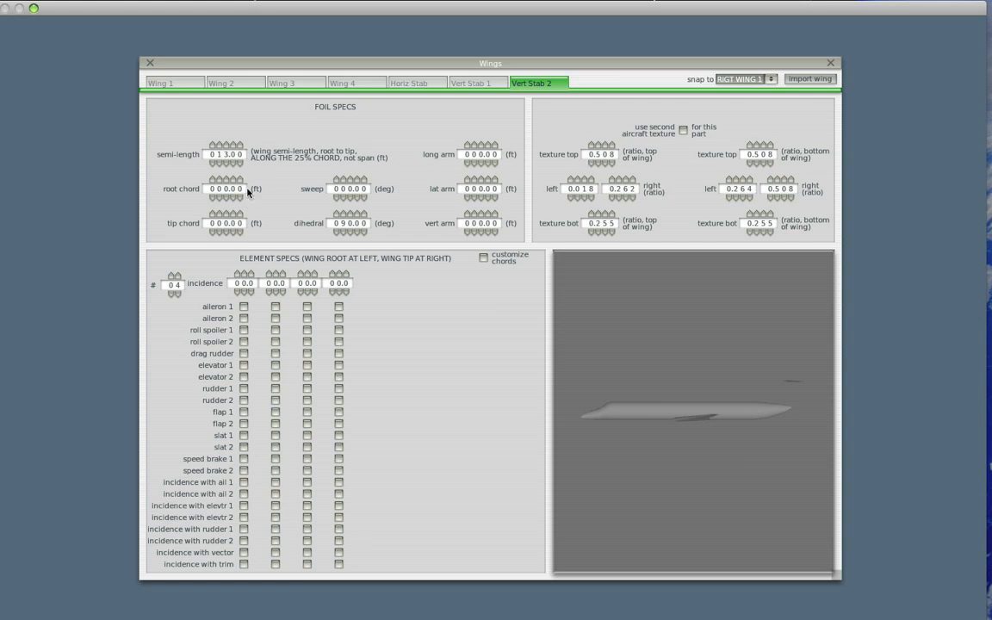
mouse_move(334, 179)
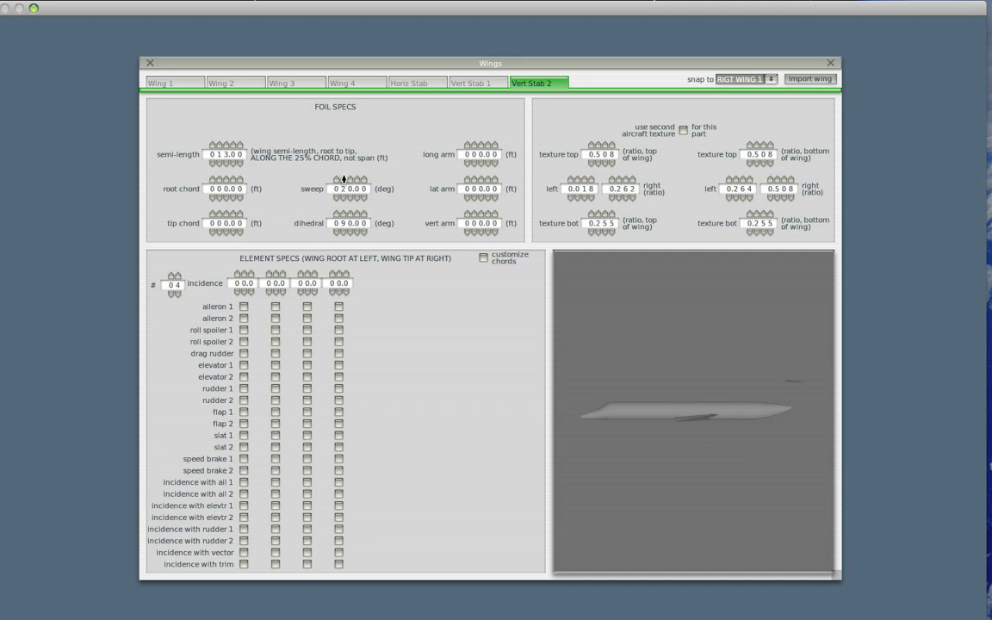
left_click(350, 180)
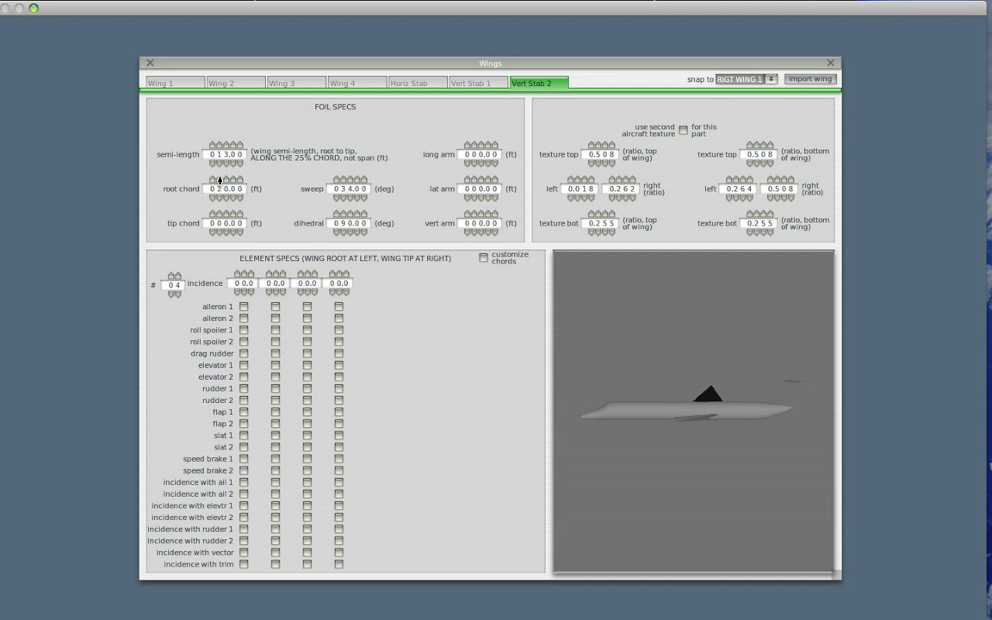
left_click(220, 180)
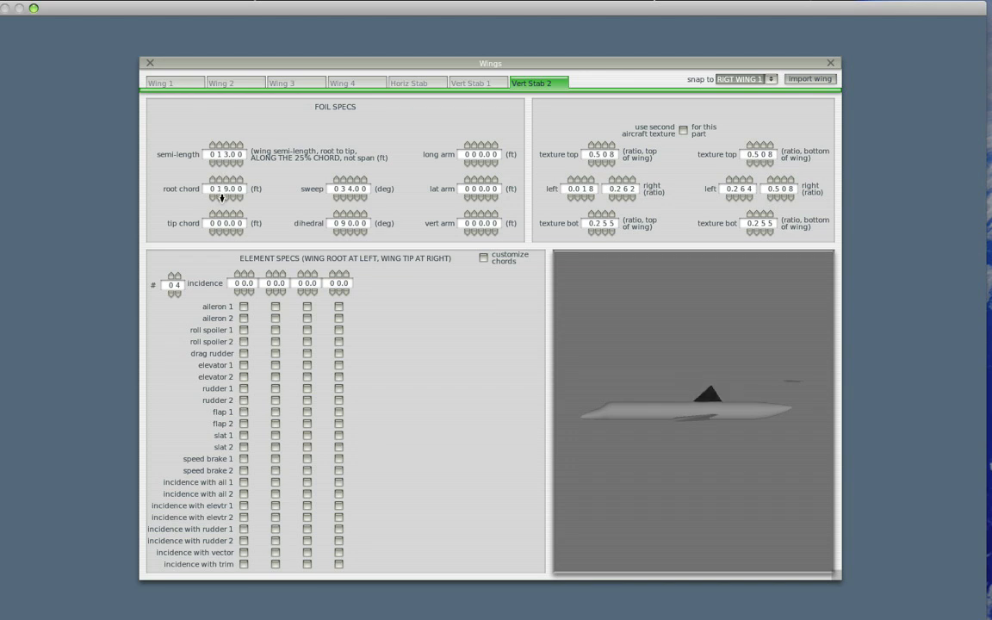
left_click(225, 196)
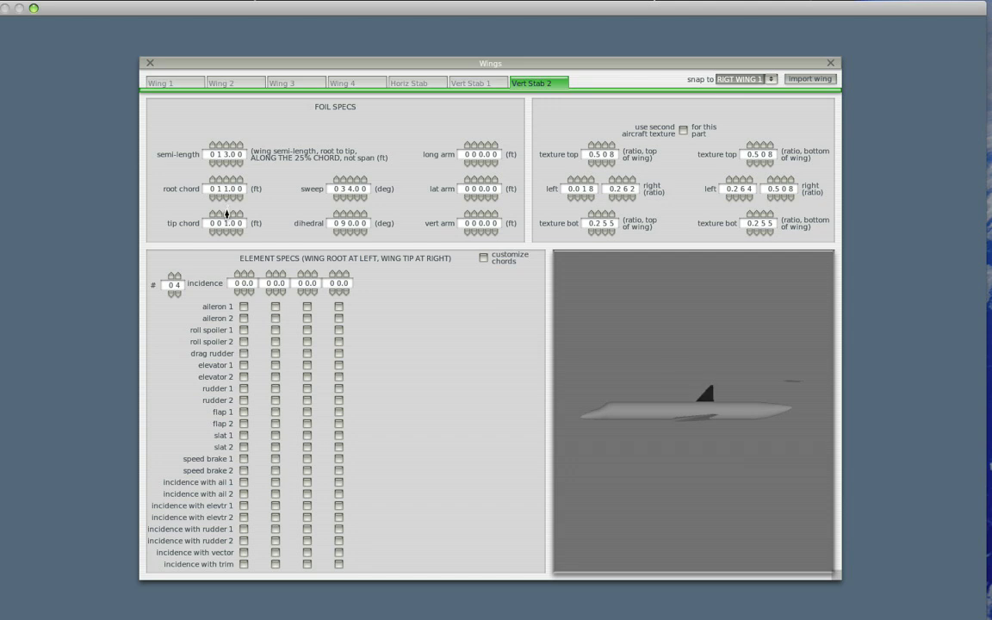
left_click(229, 215)
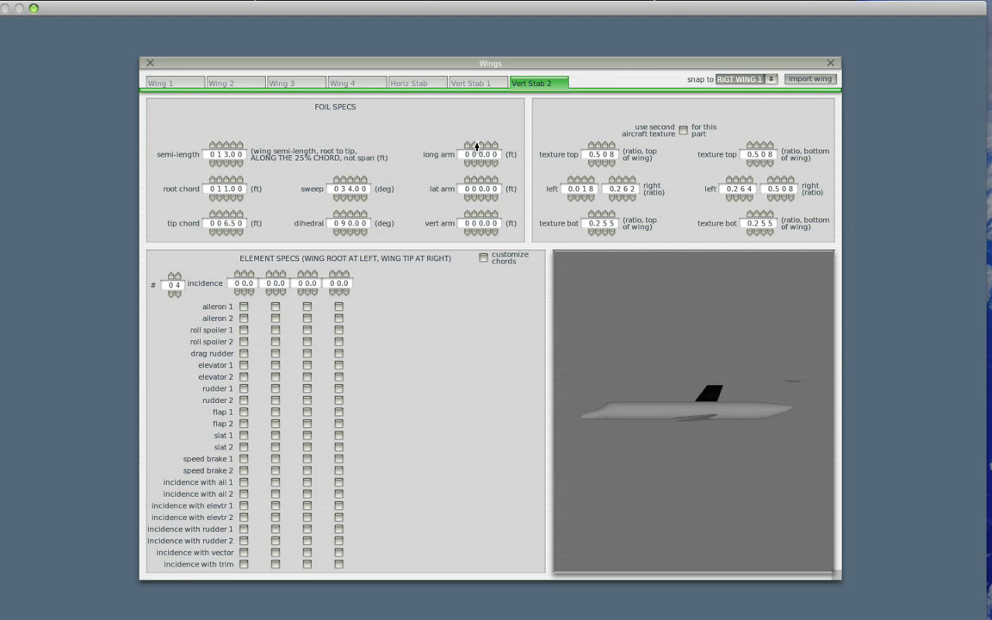
- Place the fin aft and higher on the tail via long arm and vert arm to match the background
left_click(475, 147)
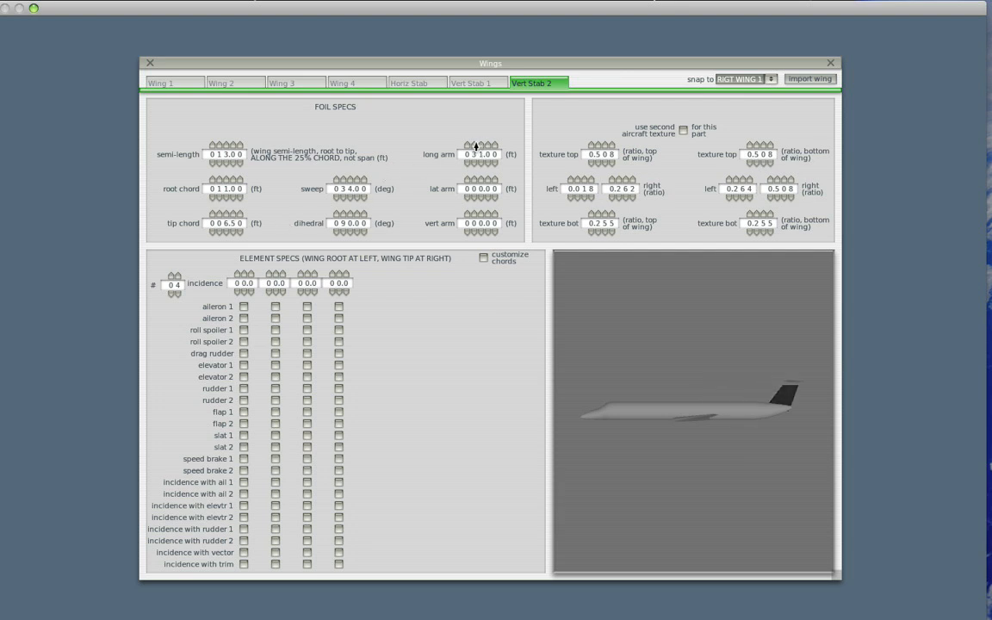
left_click(481, 217)
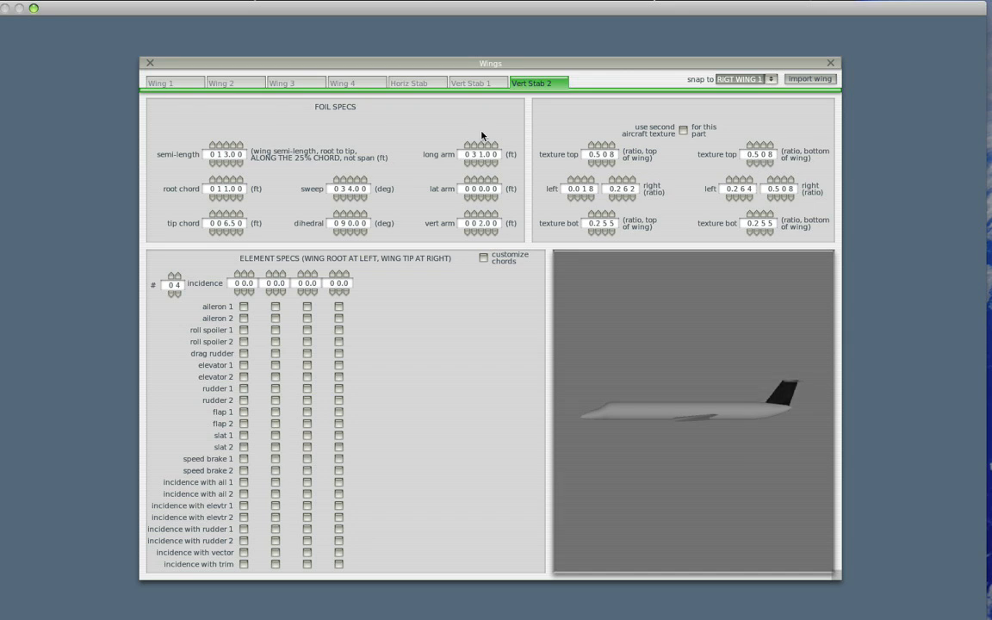
left_click(480, 155)
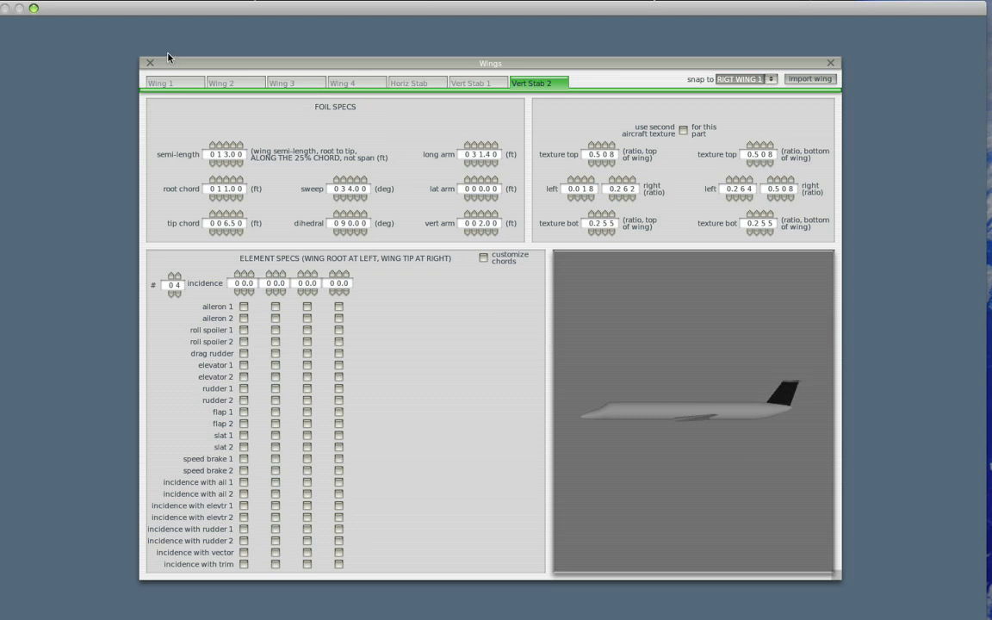
left_click(152, 62)
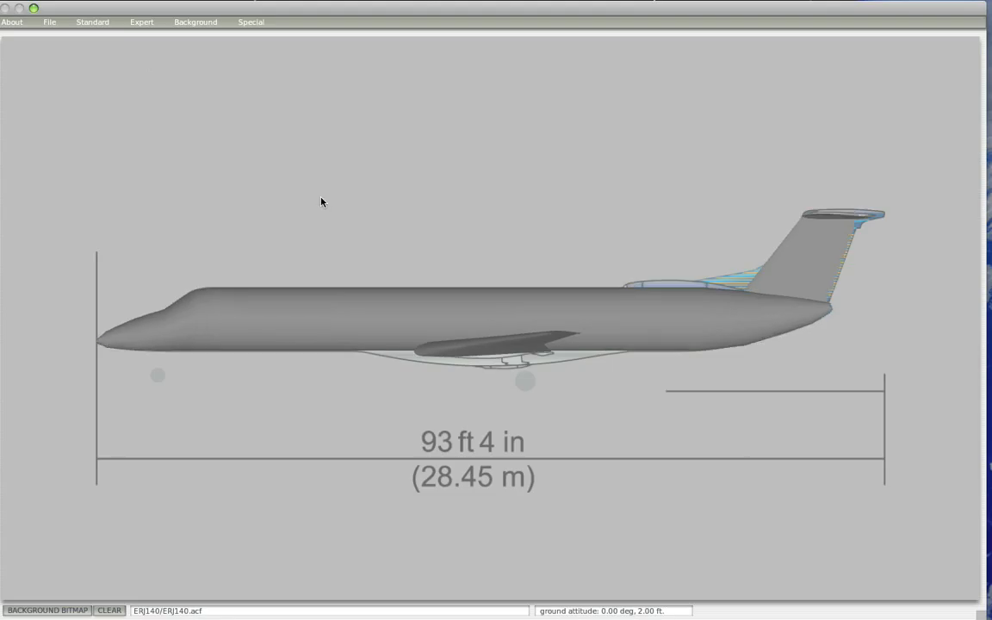